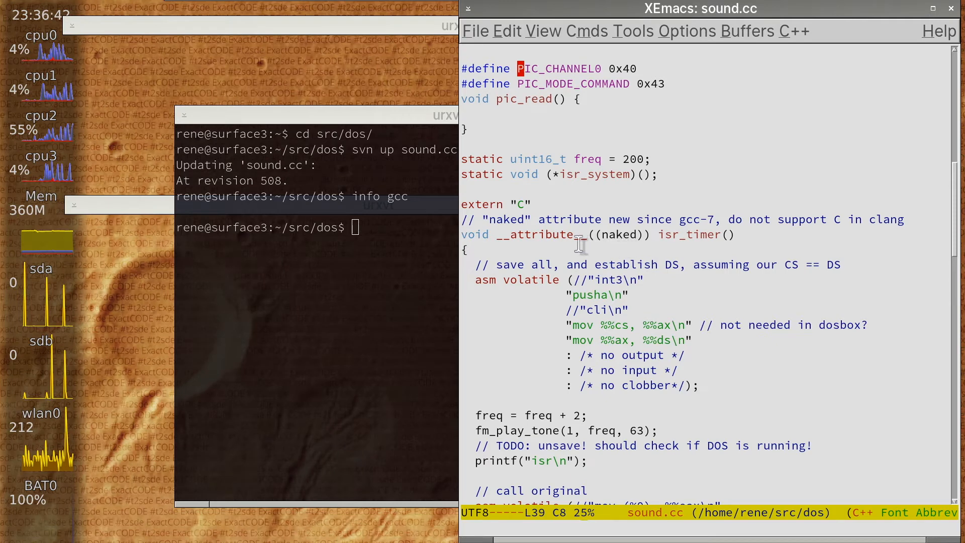
{"action": "mouse_move", "coordinate": [637, 244]}
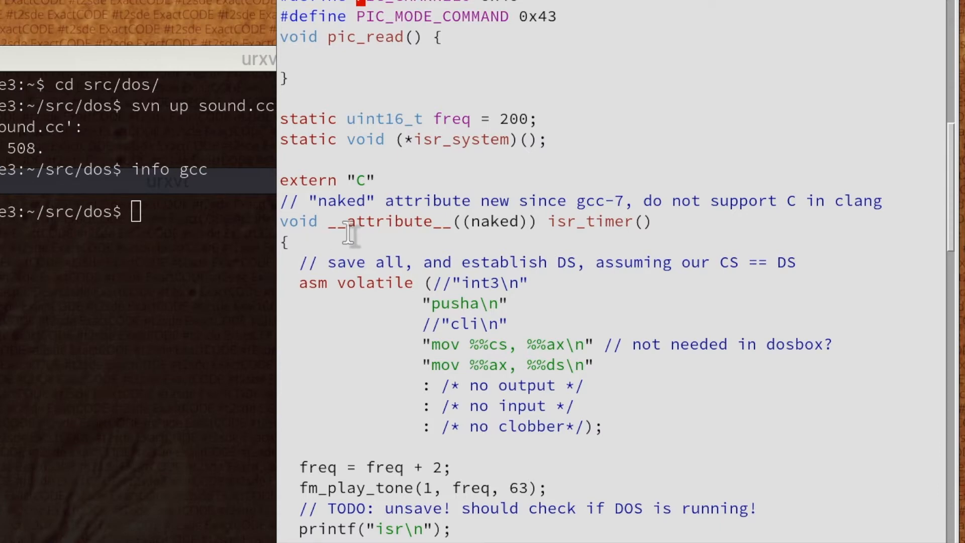
{"action": "mouse_move", "coordinate": [406, 243]}
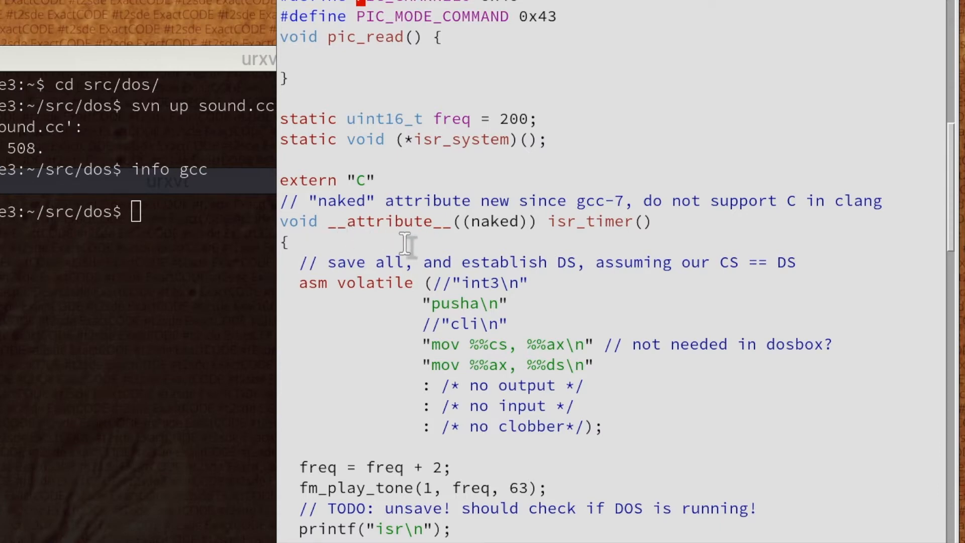
{"action": "mouse_move", "coordinate": [557, 262]}
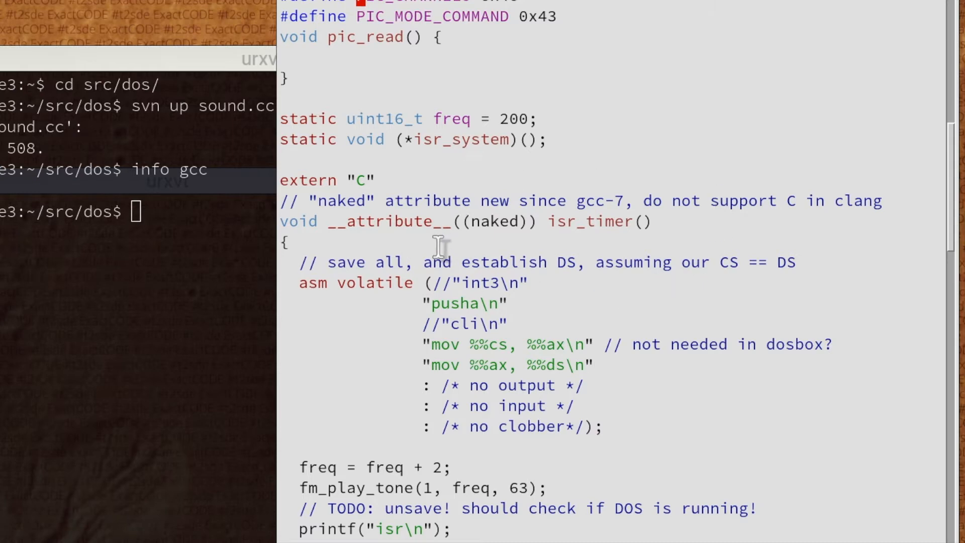
{"action": "mouse_move", "coordinate": [671, 243]}
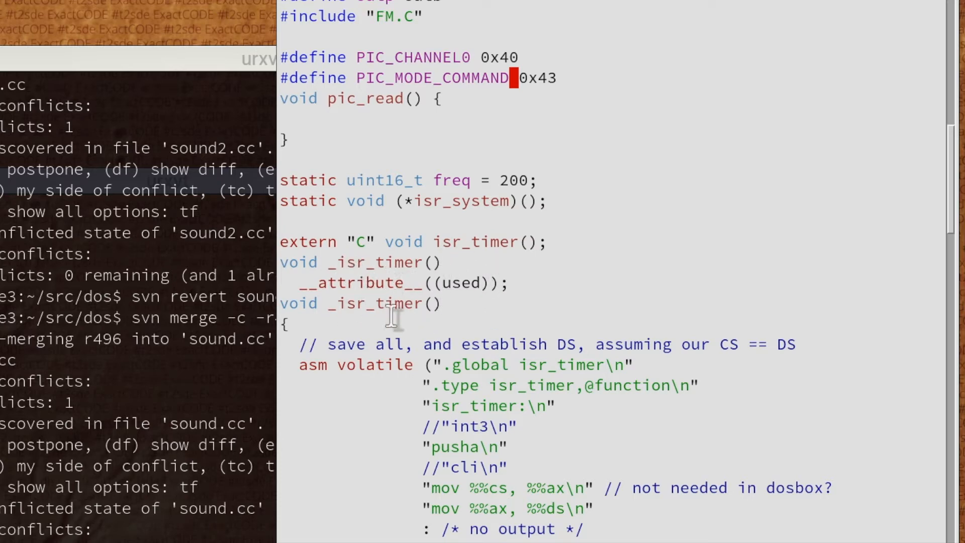
{"action": "mouse_move", "coordinate": [458, 345]}
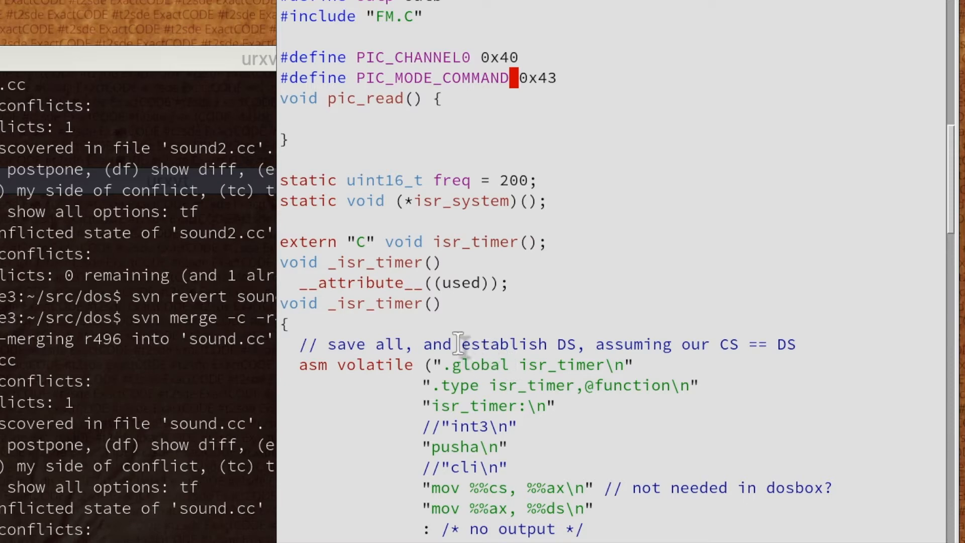
{"action": "mouse_move", "coordinate": [486, 346]}
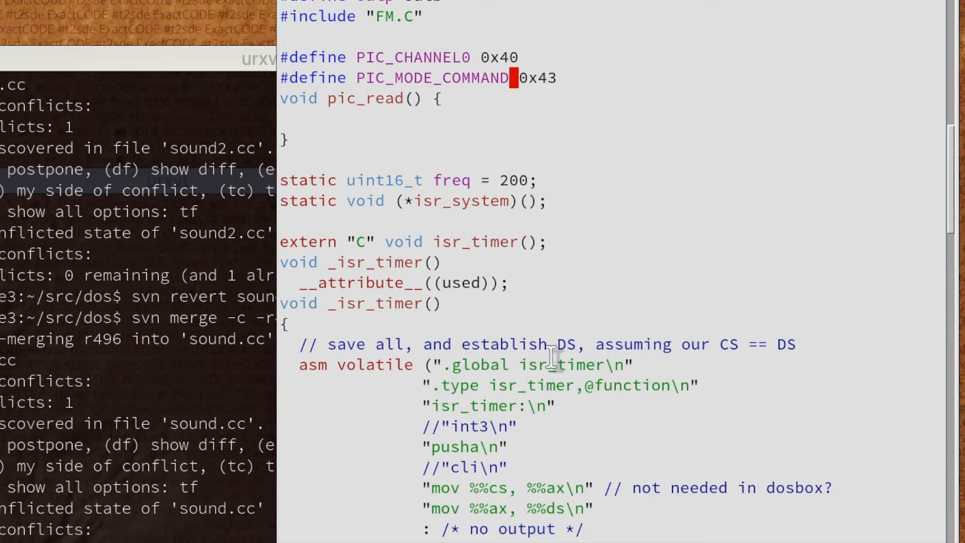
{"action": "mouse_move", "coordinate": [468, 397]}
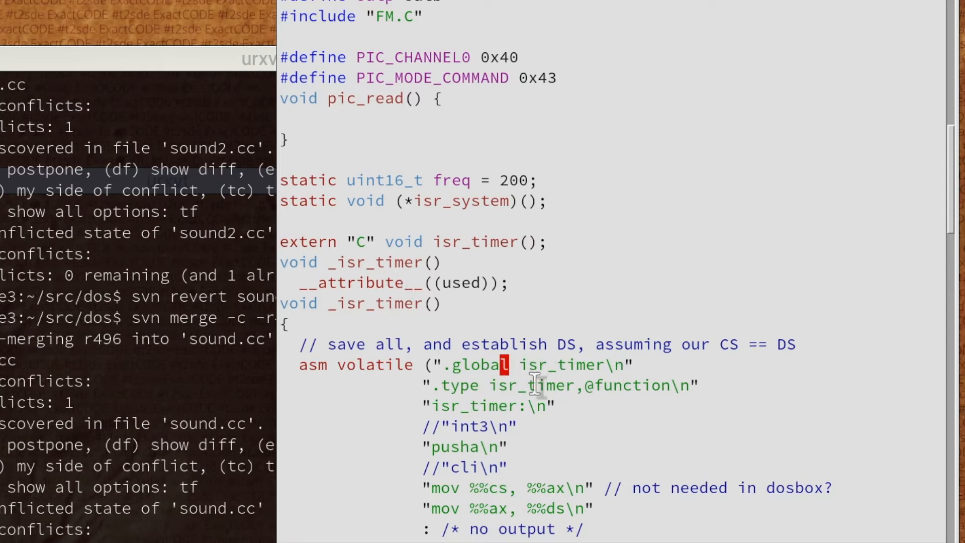
Scroll through the reverse-merged _isr_timer assembly block in sound.cc
{"action": "scroll", "scroll_direction": "down", "scroll_amount": 3}
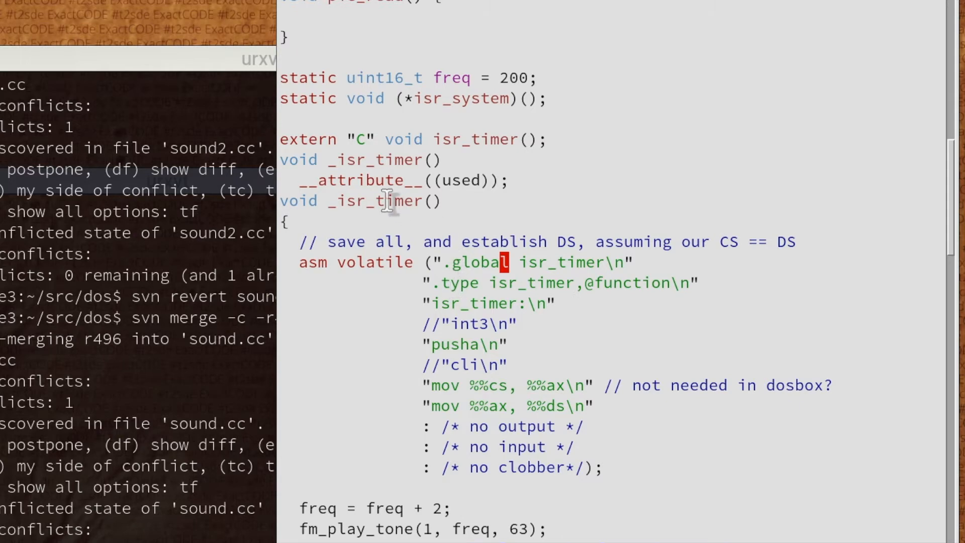
{"action": "mouse_move", "coordinate": [393, 196]}
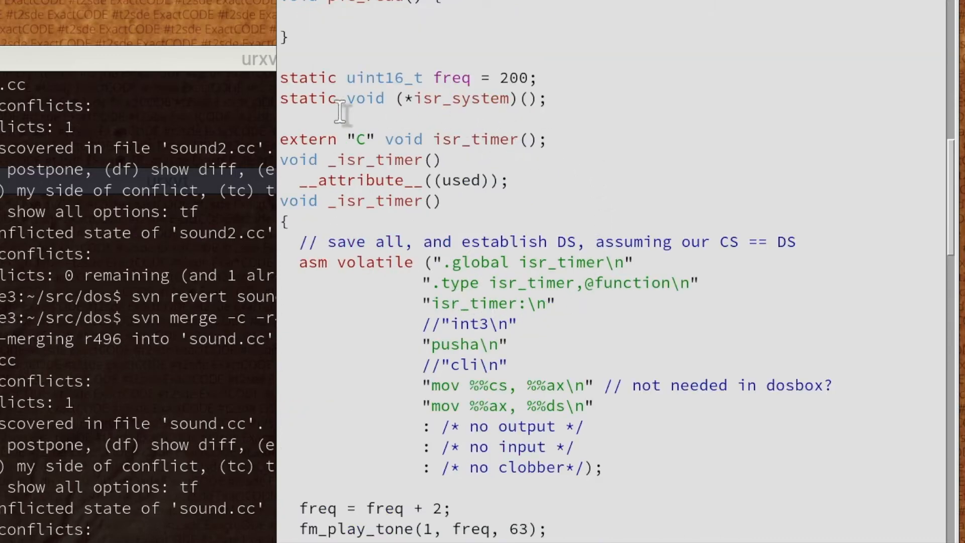
{"action": "mouse_move", "coordinate": [532, 295]}
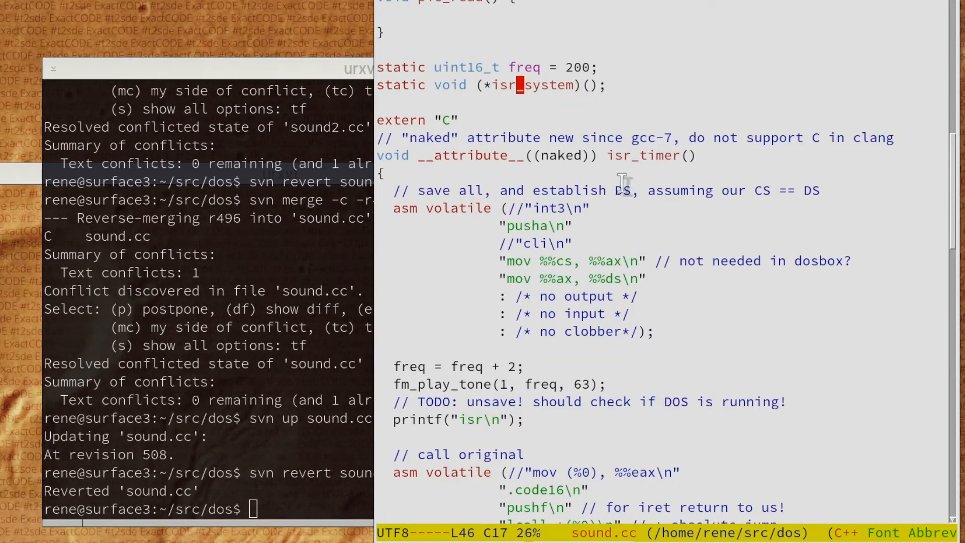
{"action": "mouse_move", "coordinate": [554, 197]}
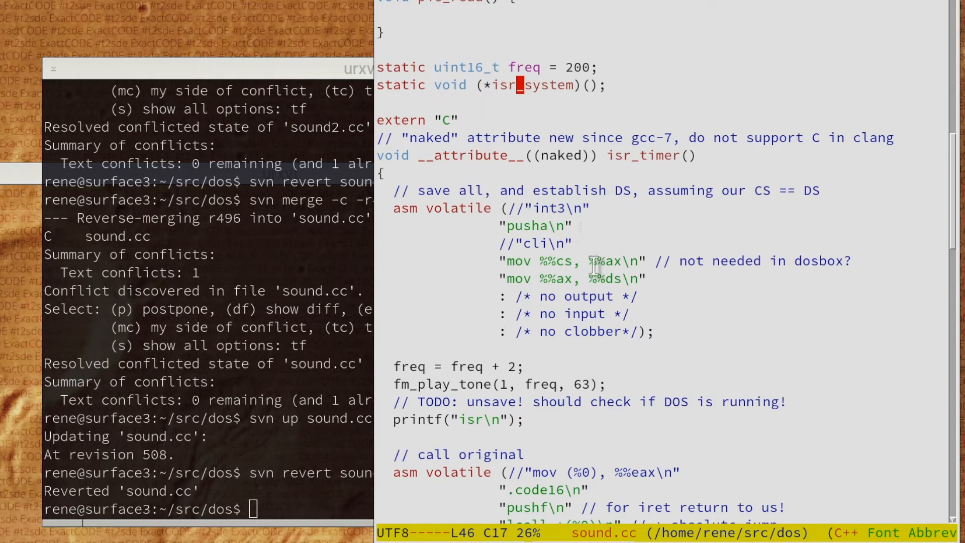
Scroll through the naked isr_timer body down to the call-original and iret blocks
{"action": "scroll", "scroll_direction": "down", "scroll_amount": 3}
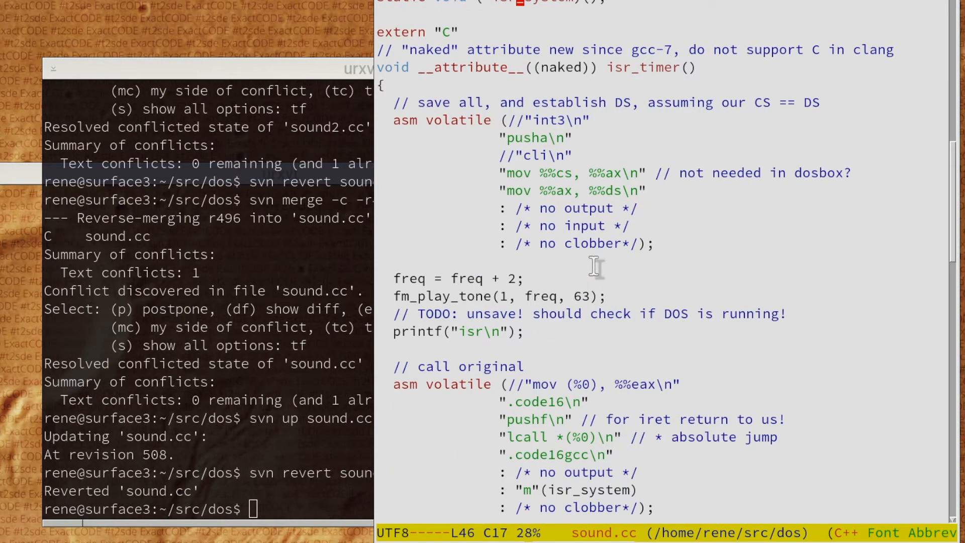
{"action": "mouse_move", "coordinate": [598, 258]}
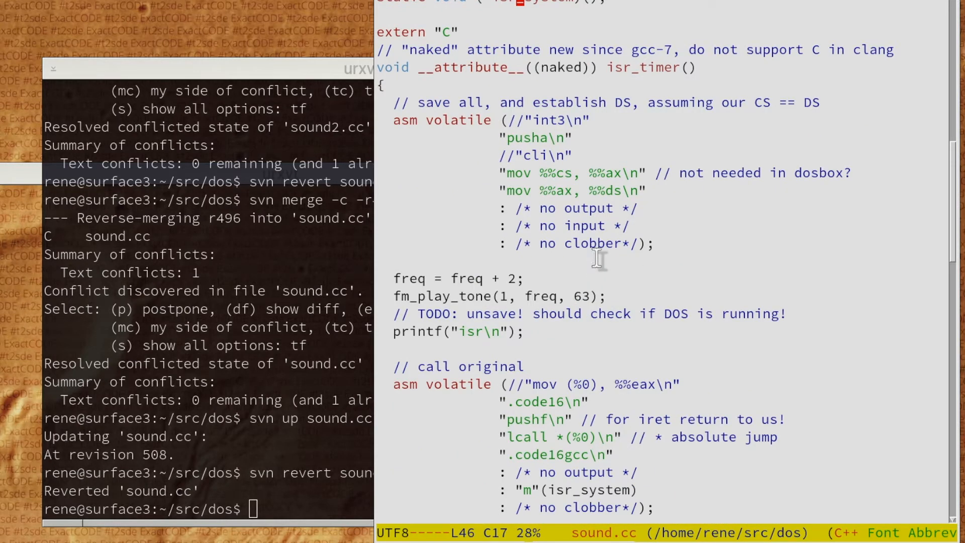
{"action": "scroll", "scroll_direction": "down", "scroll_amount": 3}
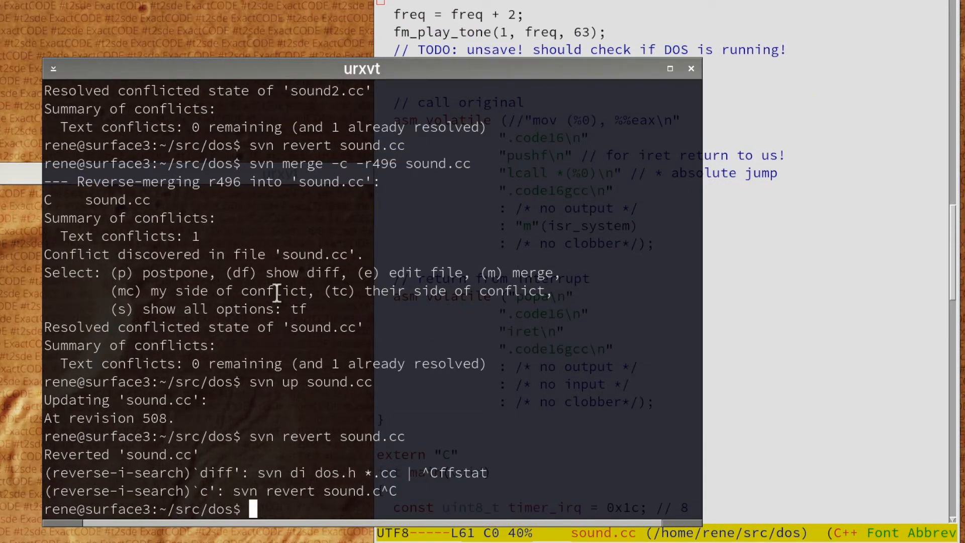
Enter 'diff -u old.dis new.dis | less' at the urxvt prompt
{"action": "type", "text": "ob"}
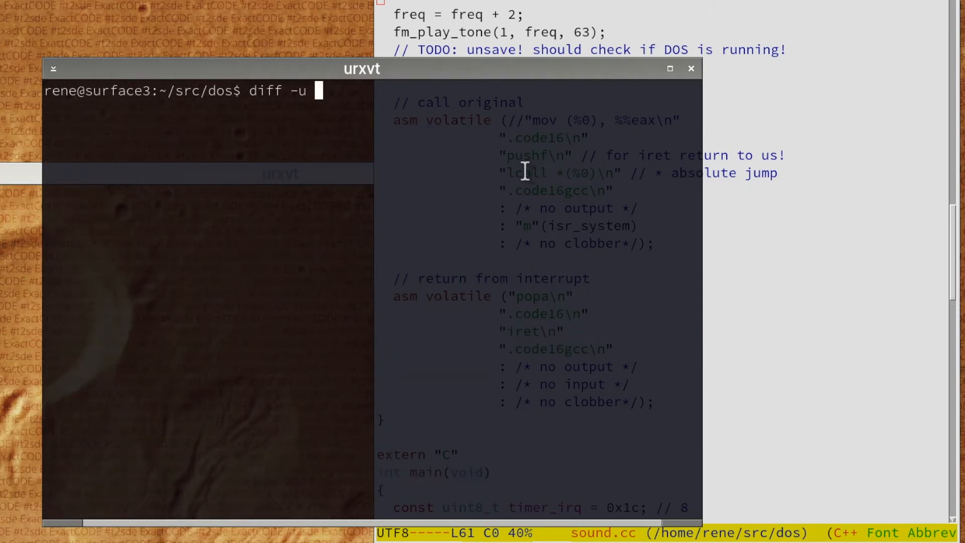
{"action": "type", "text": "old"}
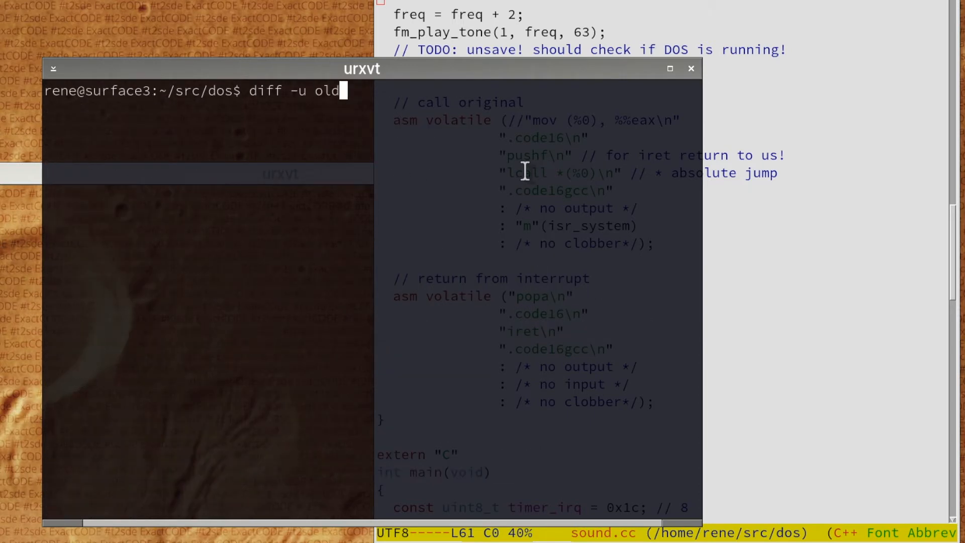
{"action": "type", "text": ".dis o"}
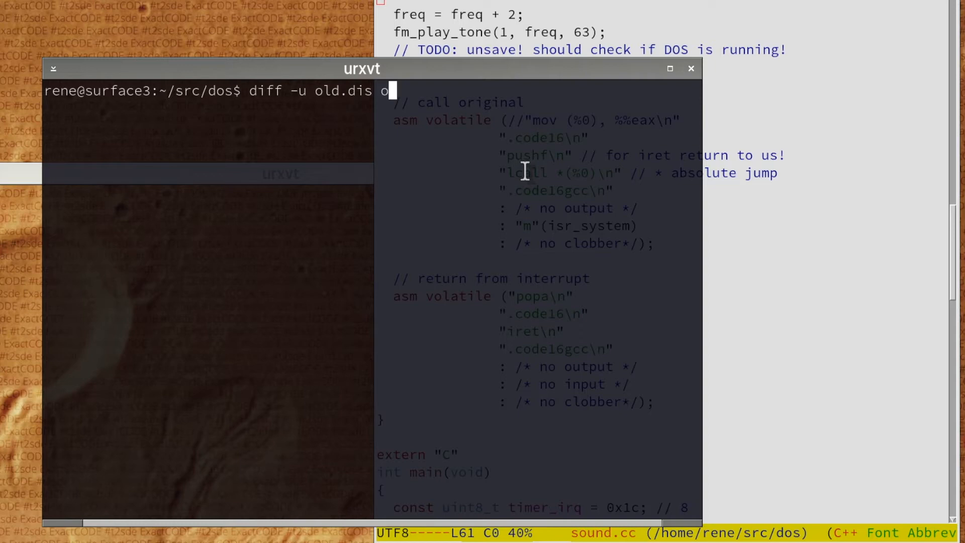
{"action": "type", "text": "new.dis |"}
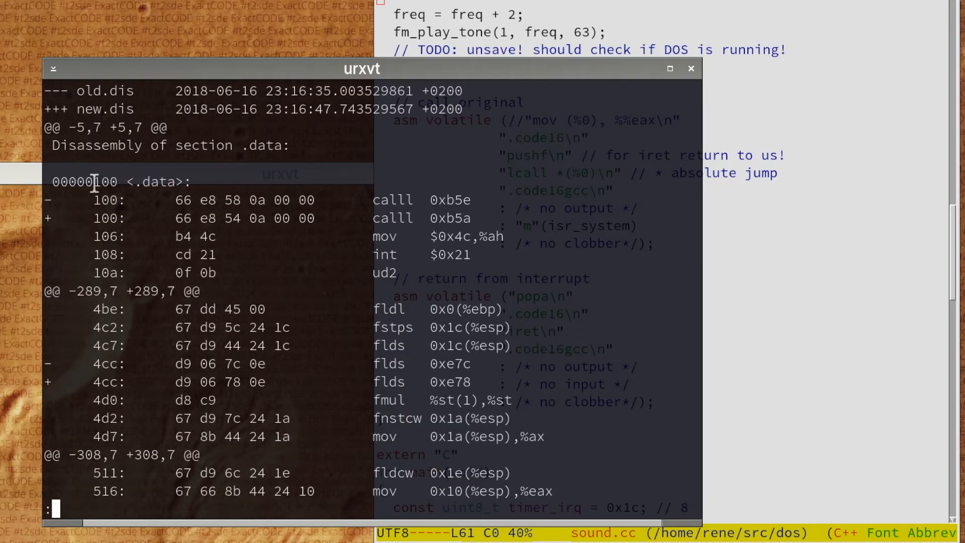
{"action": "mouse_move", "coordinate": [464, 219]}
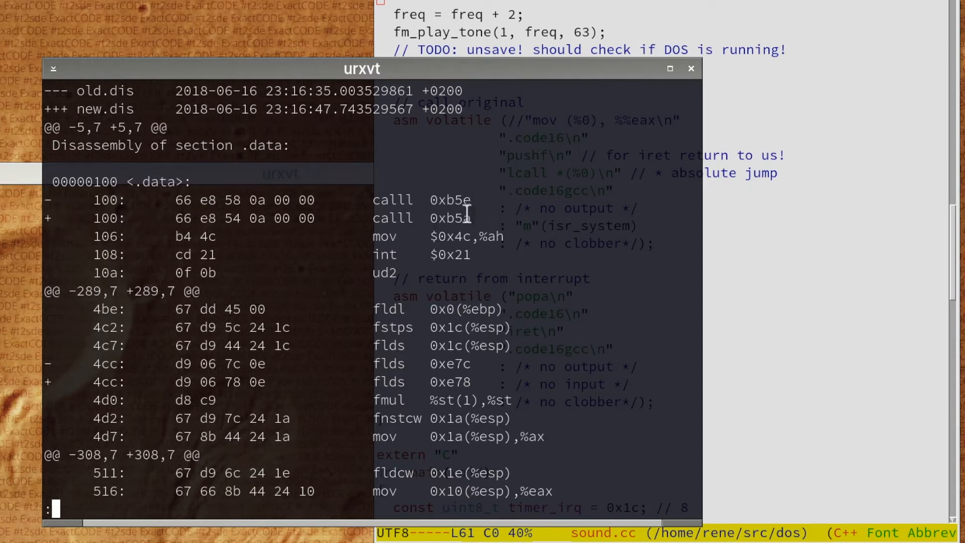
{"action": "mouse_move", "coordinate": [440, 213]}
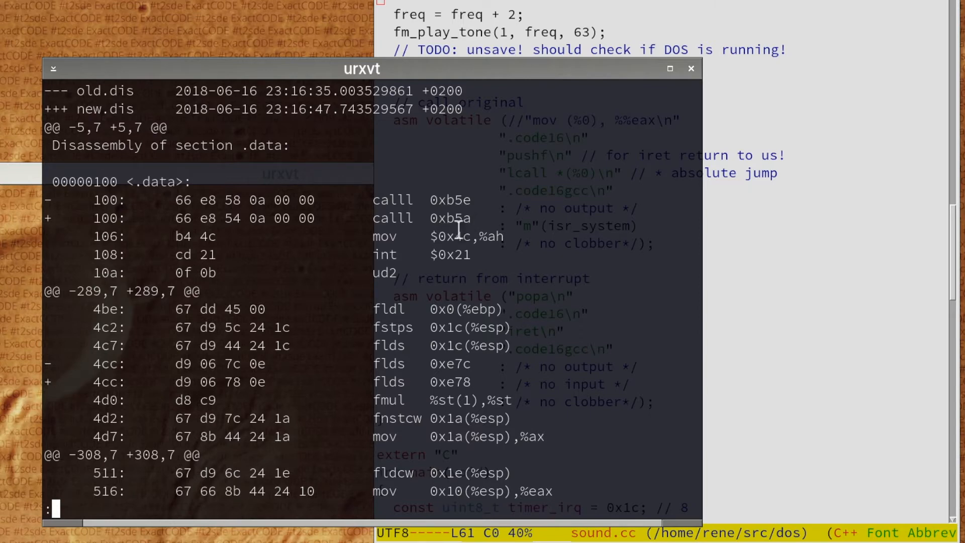
{"action": "mouse_move", "coordinate": [483, 220]}
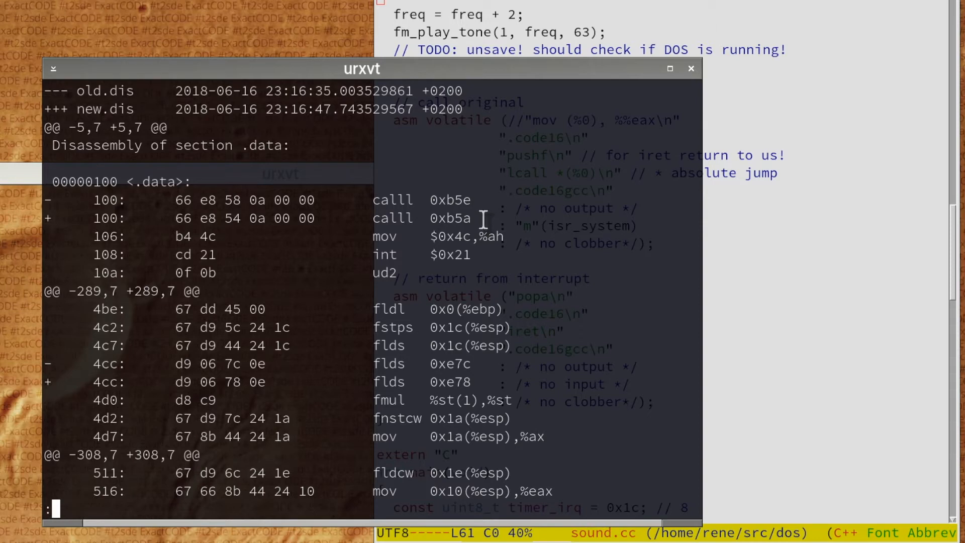
{"action": "mouse_move", "coordinate": [433, 353]}
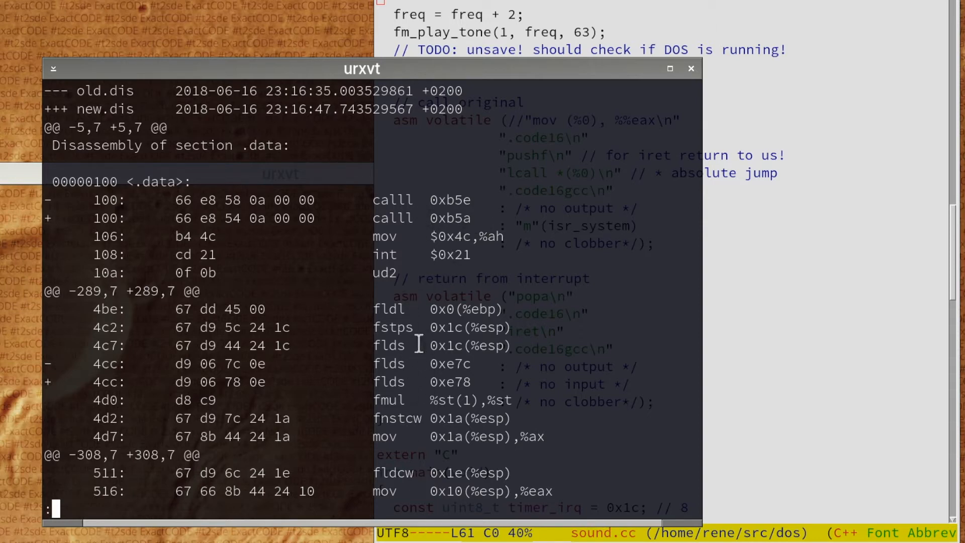
{"action": "mouse_move", "coordinate": [449, 289]}
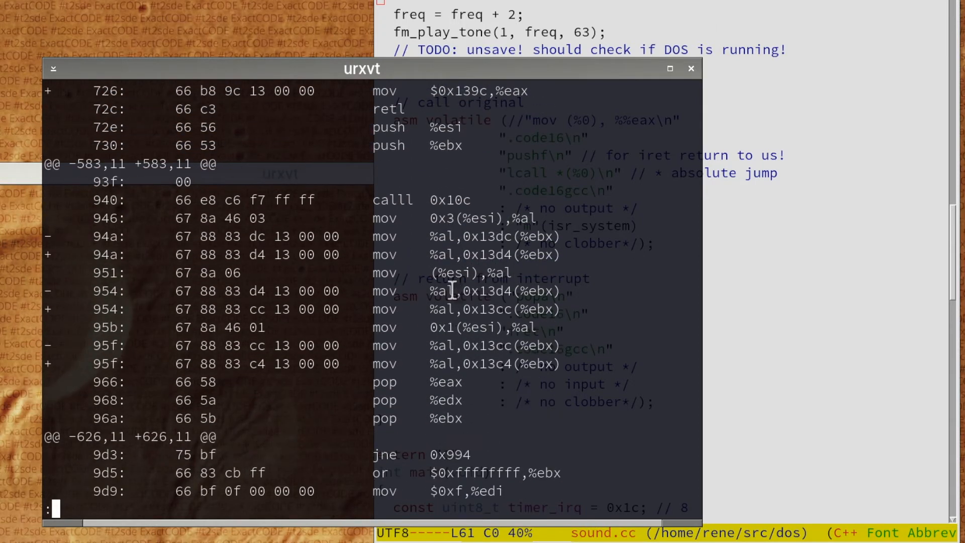
Scroll the diff down to the added isr block where 0x13a0 becomes 0x1398
{"action": "scroll", "scroll_direction": "down", "scroll_amount": 3}
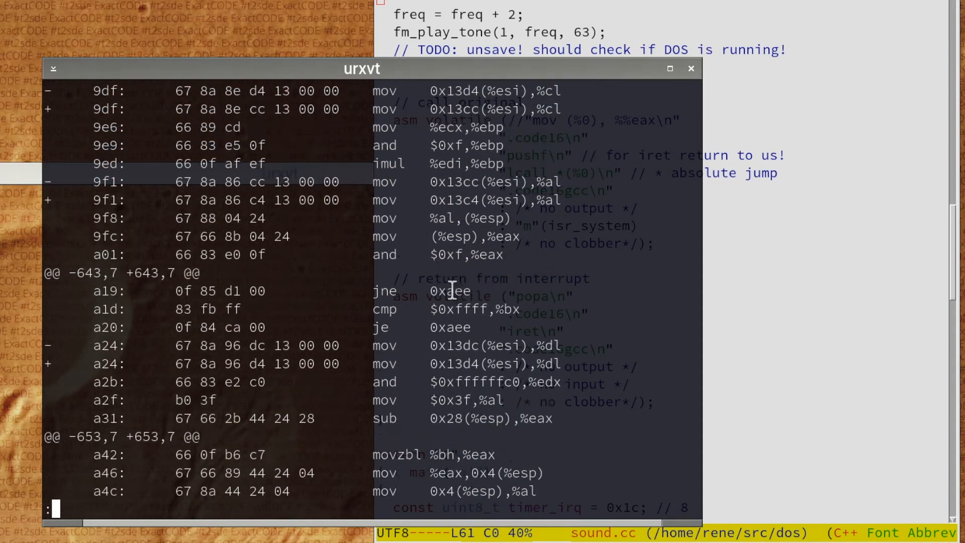
{"action": "scroll", "scroll_direction": "down", "scroll_amount": 3}
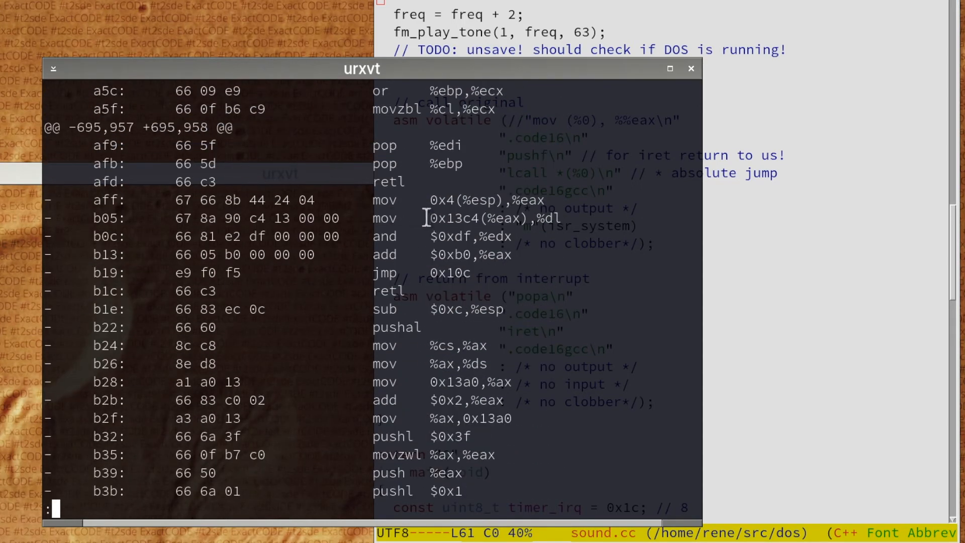
{"action": "mouse_move", "coordinate": [367, 200]}
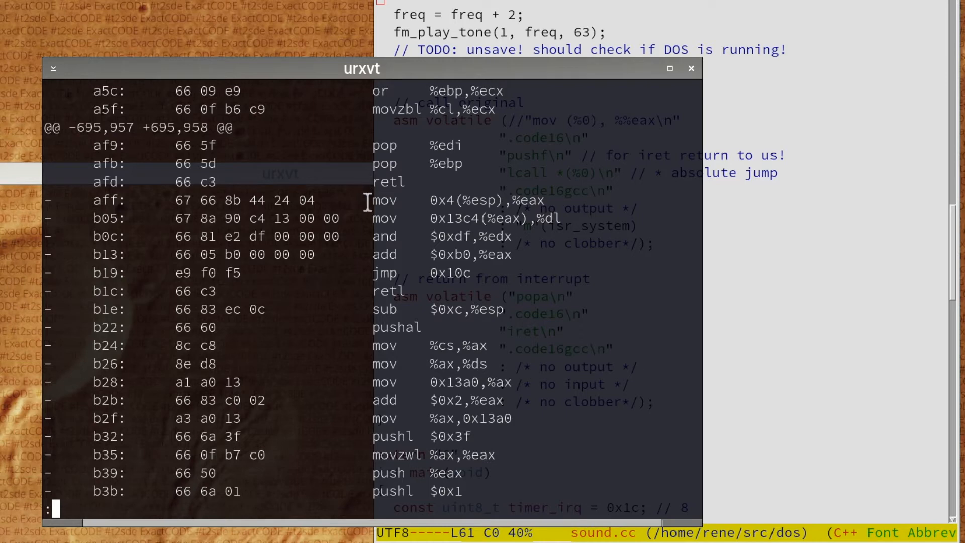
{"action": "mouse_move", "coordinate": [446, 188]}
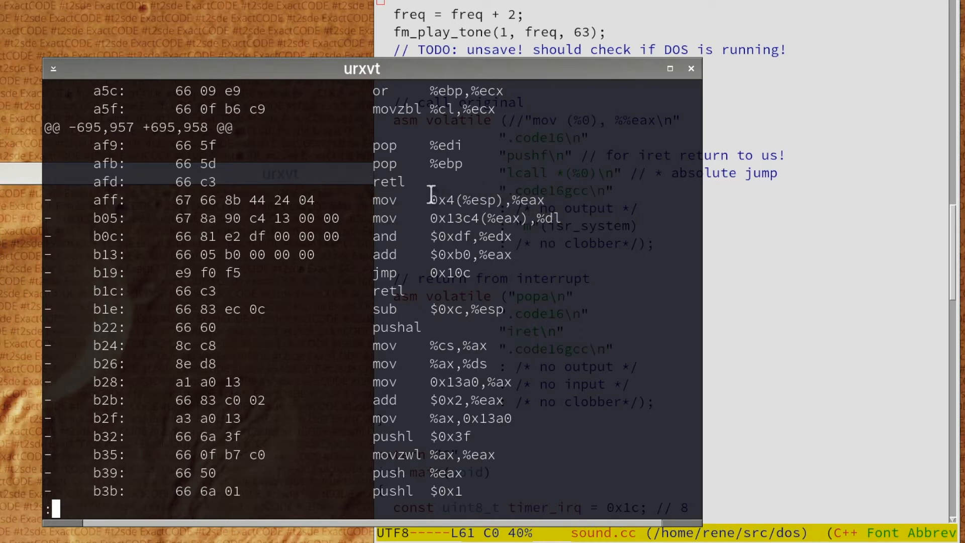
{"action": "mouse_move", "coordinate": [431, 299]}
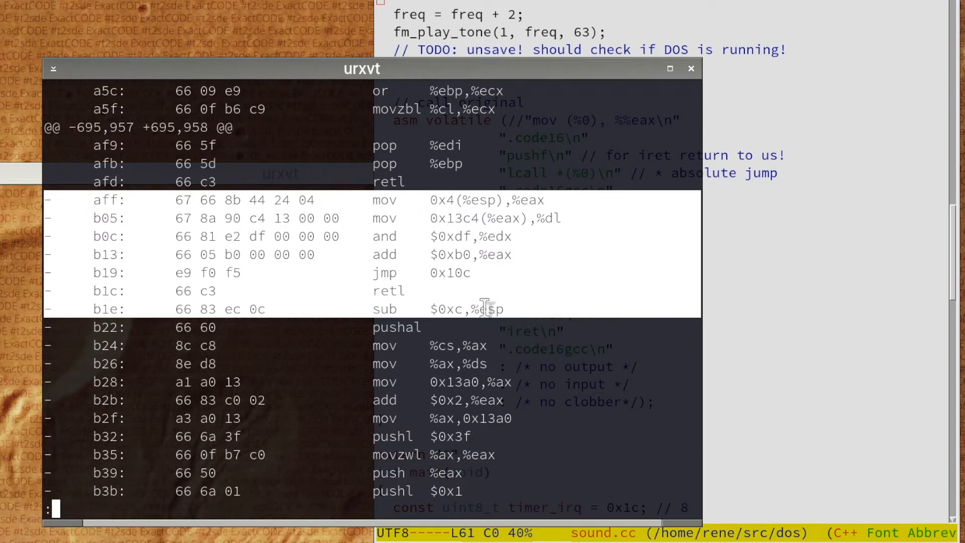
{"action": "mouse_move", "coordinate": [391, 219]}
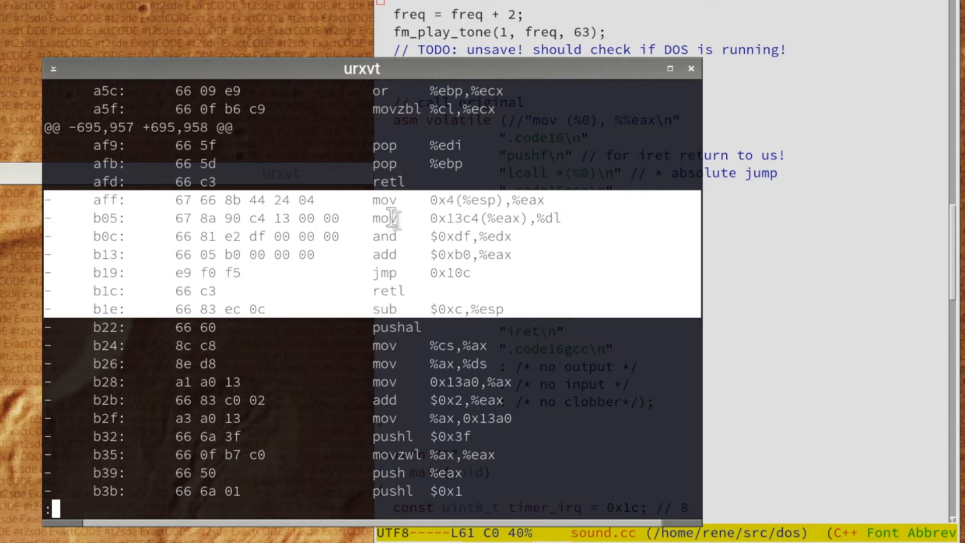
{"action": "mouse_move", "coordinate": [520, 277]}
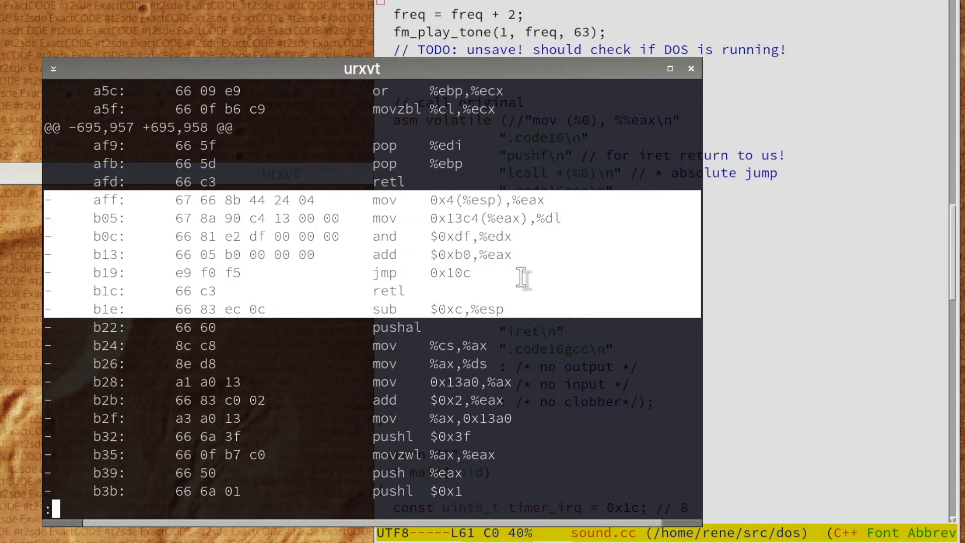
{"action": "mouse_move", "coordinate": [729, 290]}
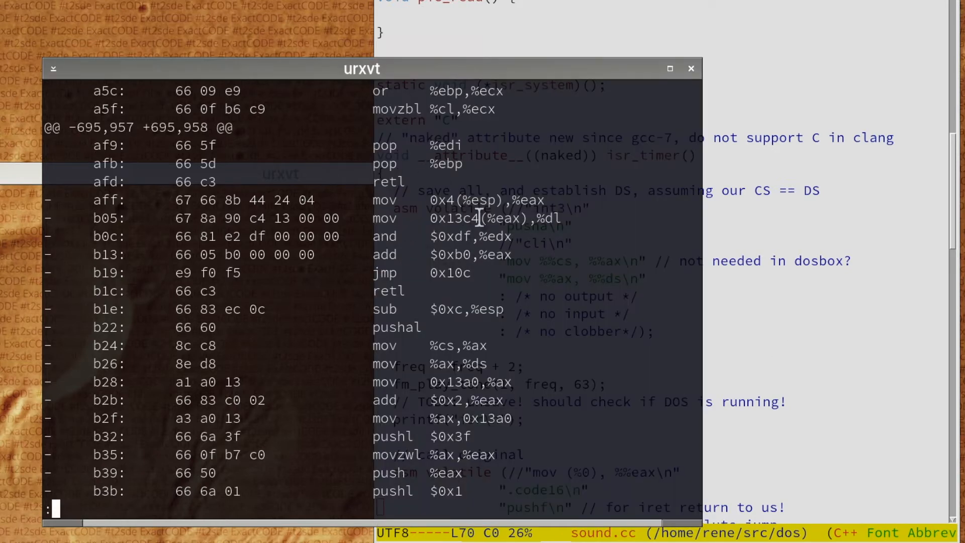
{"action": "mouse_move", "coordinate": [400, 260]}
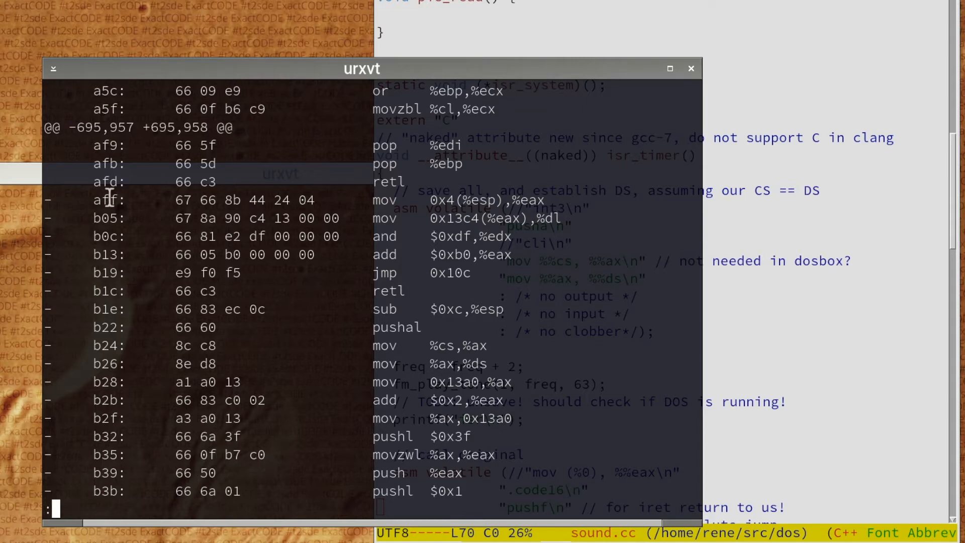
{"action": "mouse_move", "coordinate": [48, 175]}
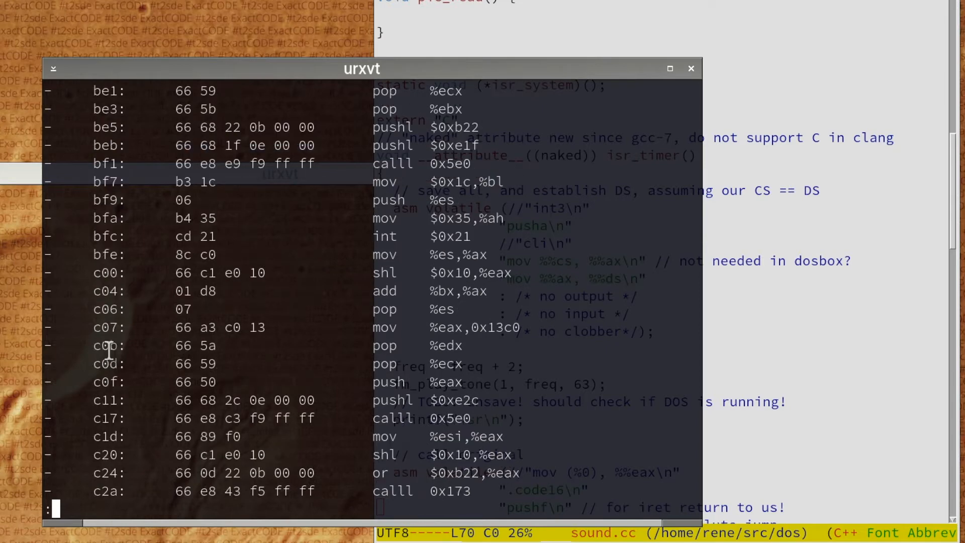
{"action": "scroll", "scroll_direction": "down", "scroll_amount": 3}
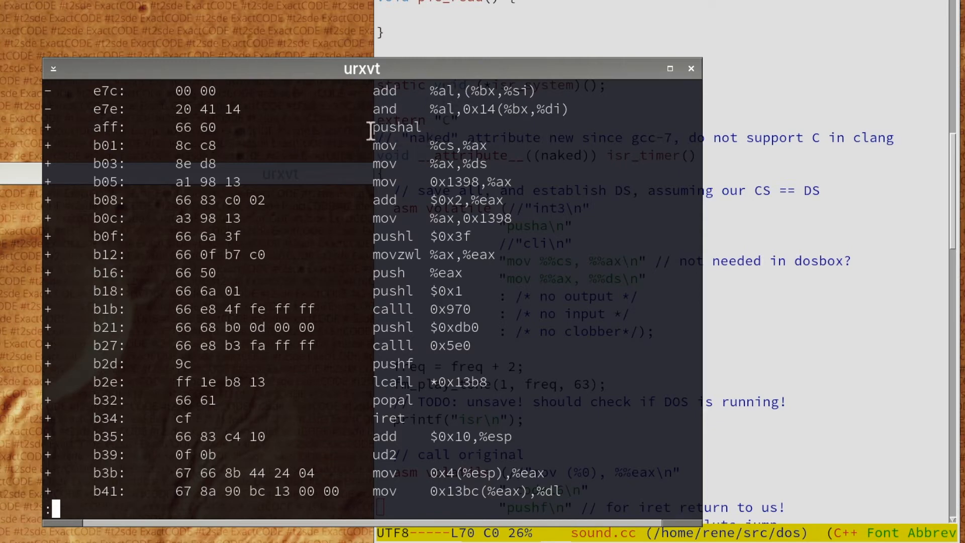
{"action": "mouse_move", "coordinate": [391, 272]}
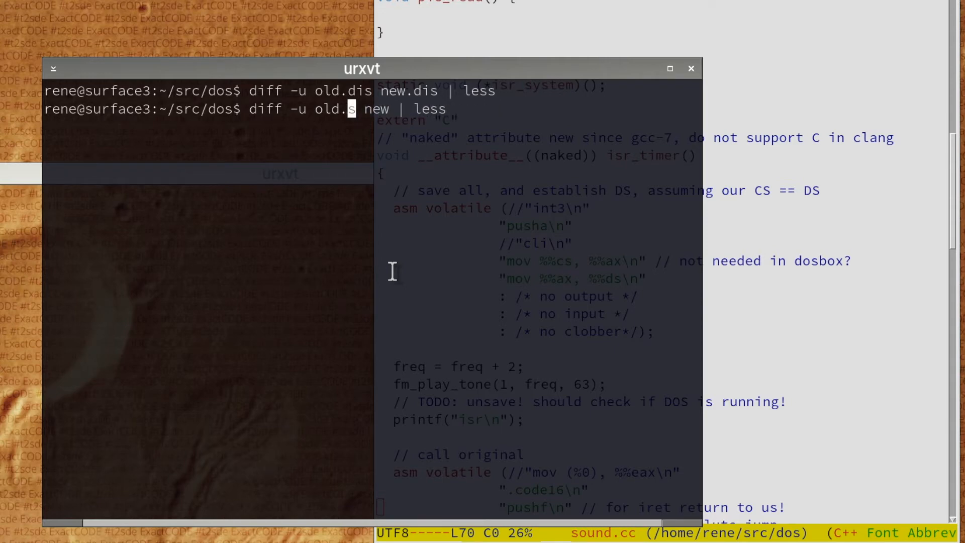
Run 'diff -u old.s new.s | less' and scroll to the isr_timer symbol changes
{"action": "key", "text": "BackSpace"}
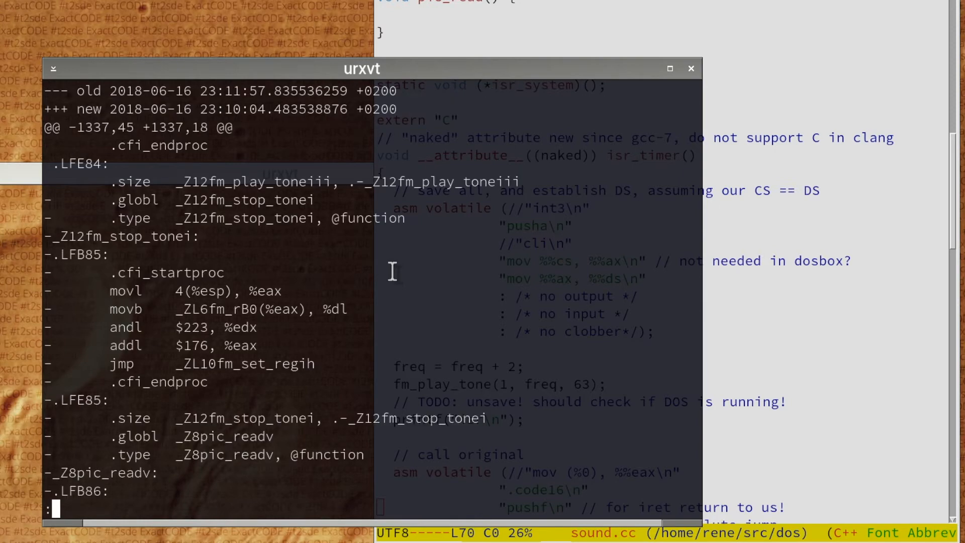
{"action": "mouse_move", "coordinate": [304, 255]}
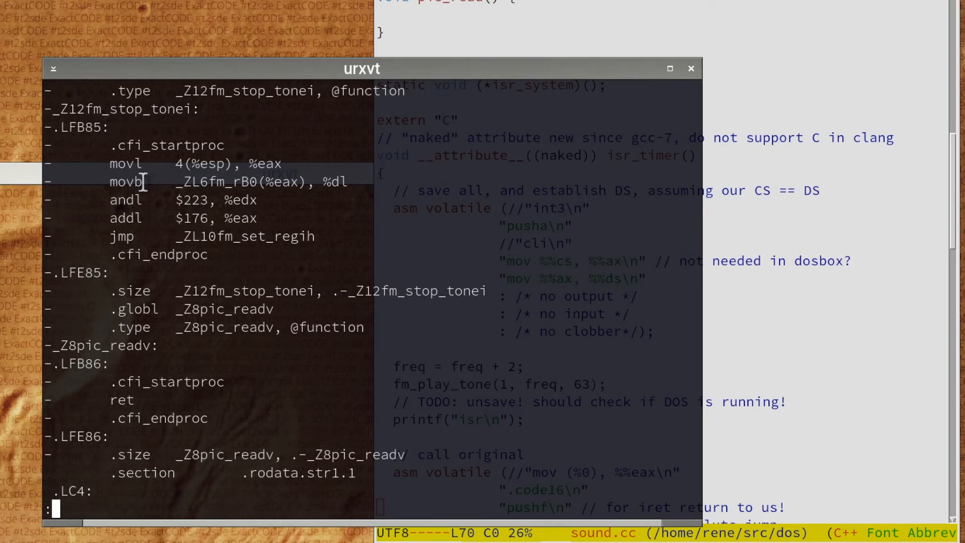
{"action": "mouse_move", "coordinate": [290, 257]}
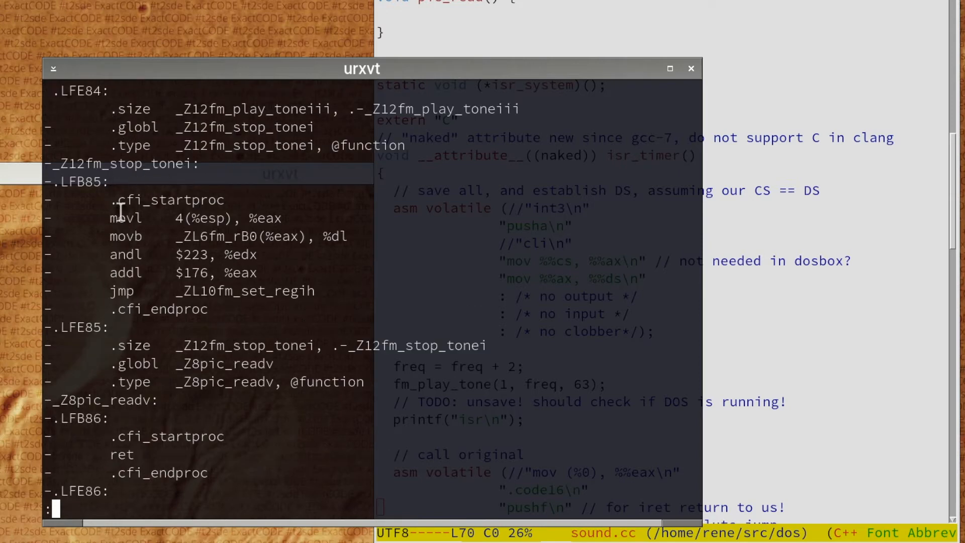
{"action": "mouse_move", "coordinate": [199, 224]}
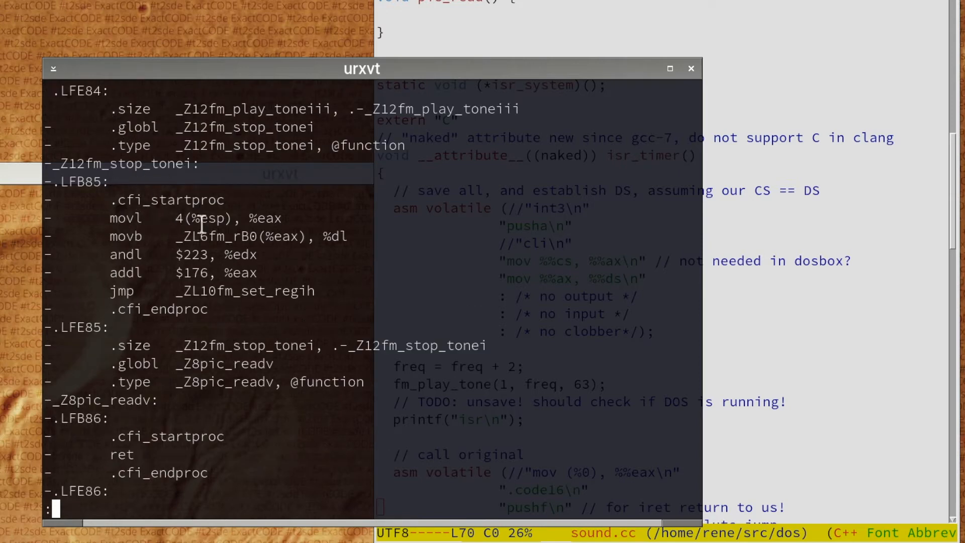
{"action": "mouse_move", "coordinate": [238, 271]}
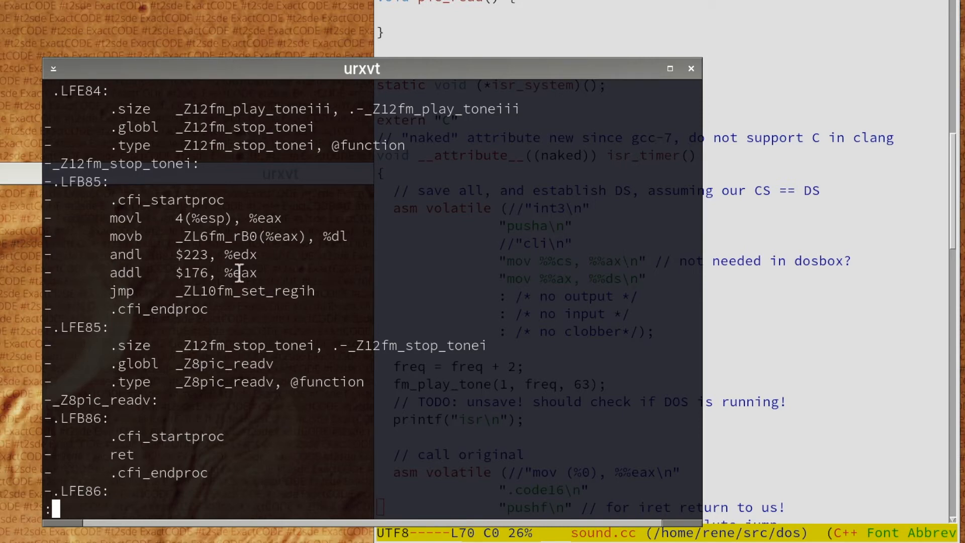
{"action": "scroll", "scroll_direction": "down", "scroll_amount": 3}
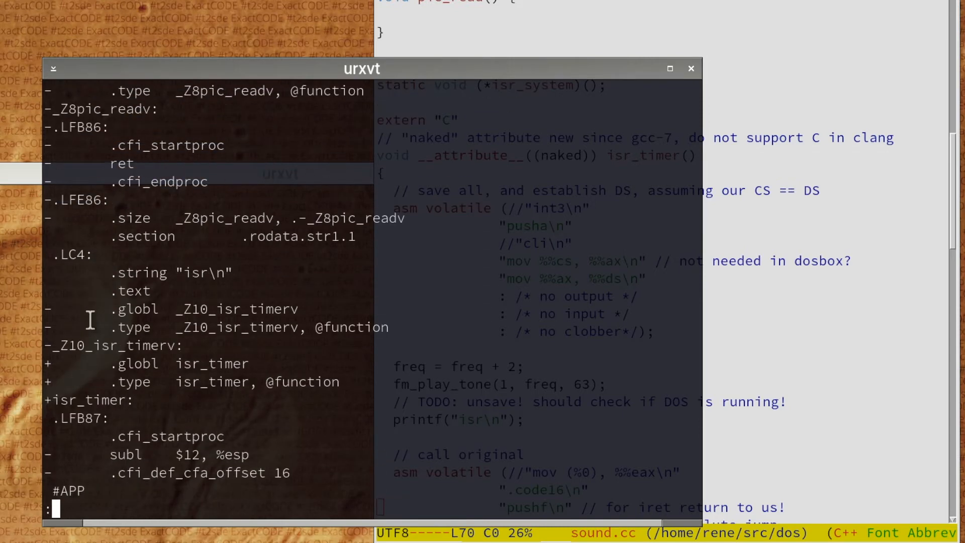
{"action": "mouse_move", "coordinate": [286, 394]}
{"action": "type", "text": "naked"}
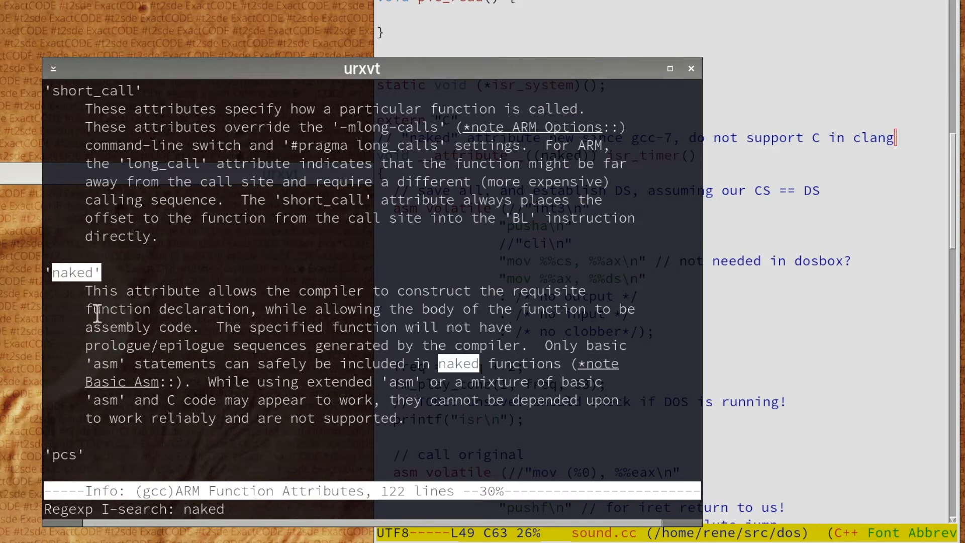
{"action": "mouse_move", "coordinate": [268, 340]}
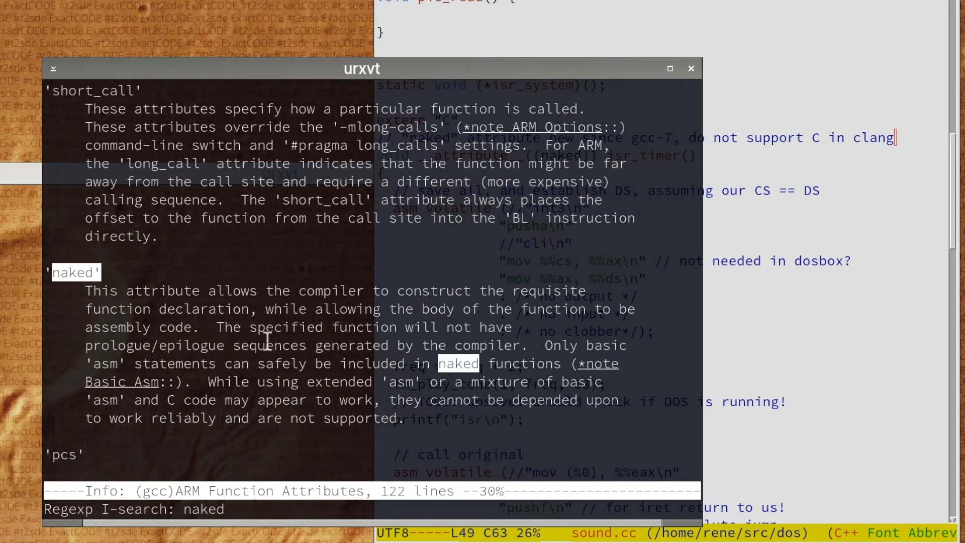
{"action": "mouse_move", "coordinate": [201, 345]}
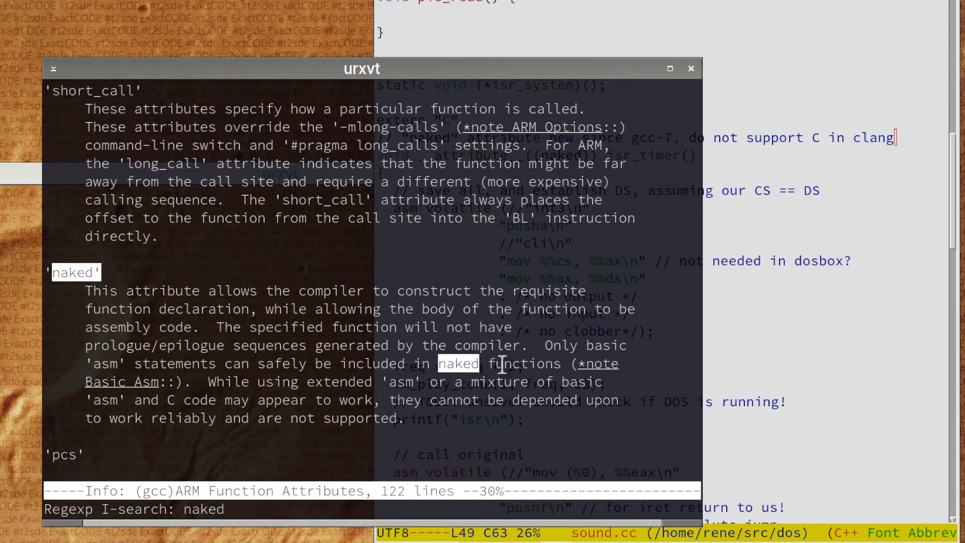
{"action": "mouse_move", "coordinate": [311, 389]}
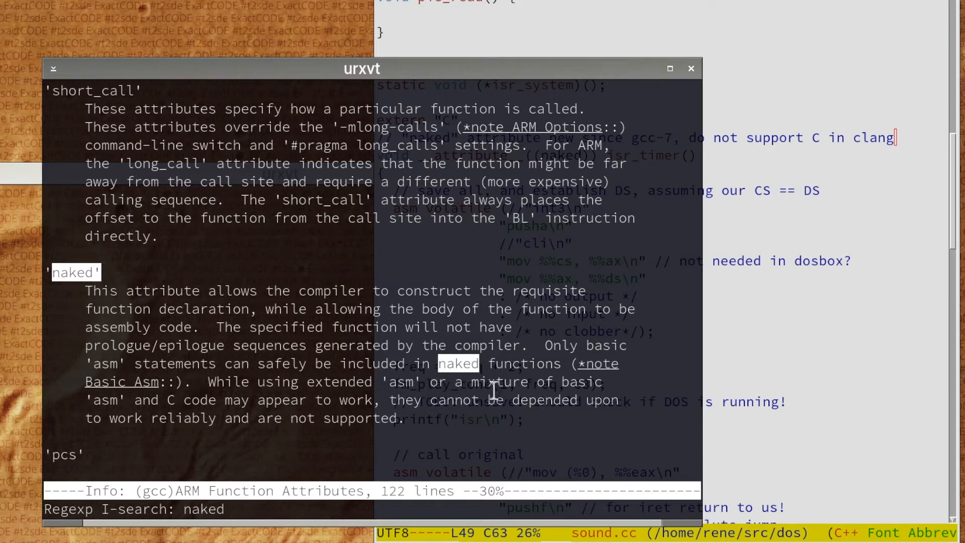
{"action": "mouse_move", "coordinate": [271, 412]}
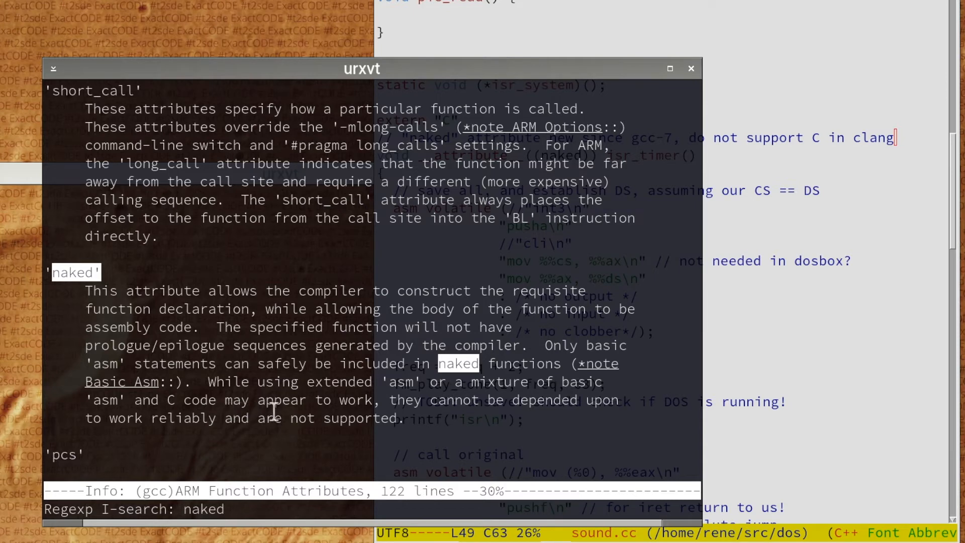
{"action": "mouse_move", "coordinate": [293, 404]}
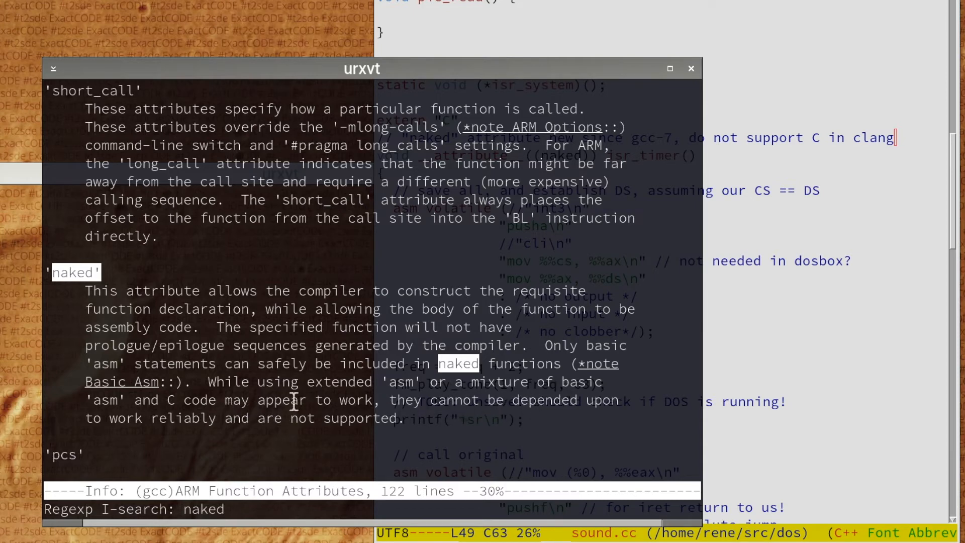
{"action": "mouse_move", "coordinate": [325, 431]}
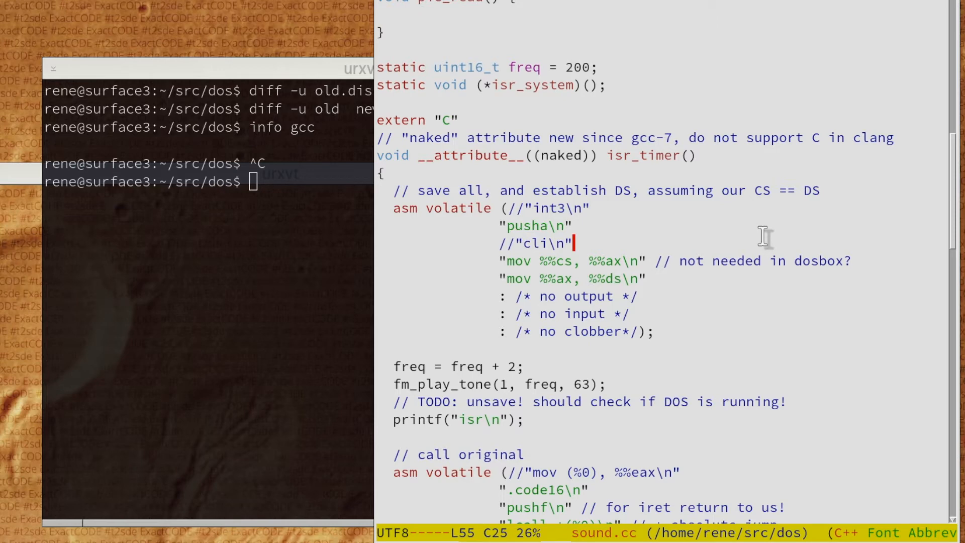
Scroll through sound.cc's isr_timer save, fm_play_tone and call-original blocks
{"action": "scroll", "scroll_direction": "down", "scroll_amount": 3}
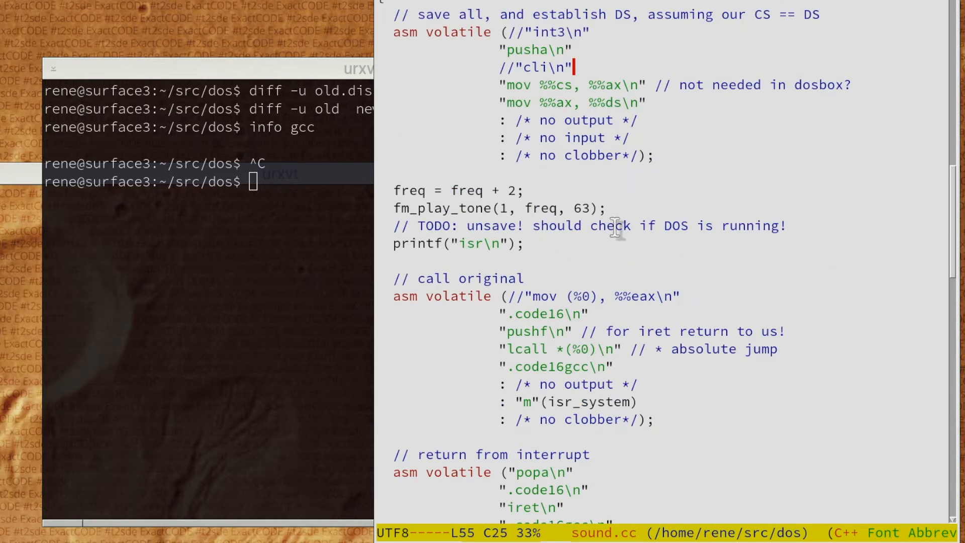
{"action": "mouse_move", "coordinate": [504, 203]}
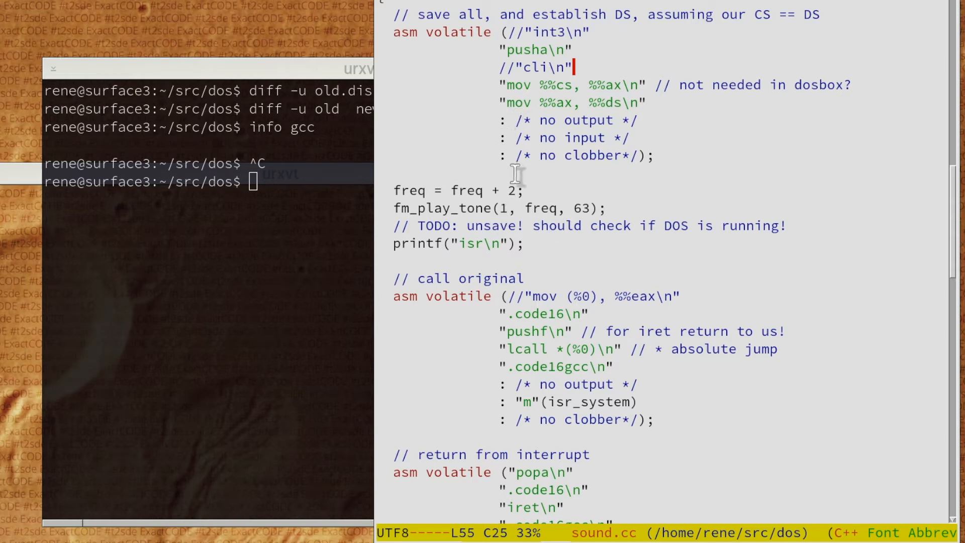
{"action": "mouse_move", "coordinate": [554, 114]}
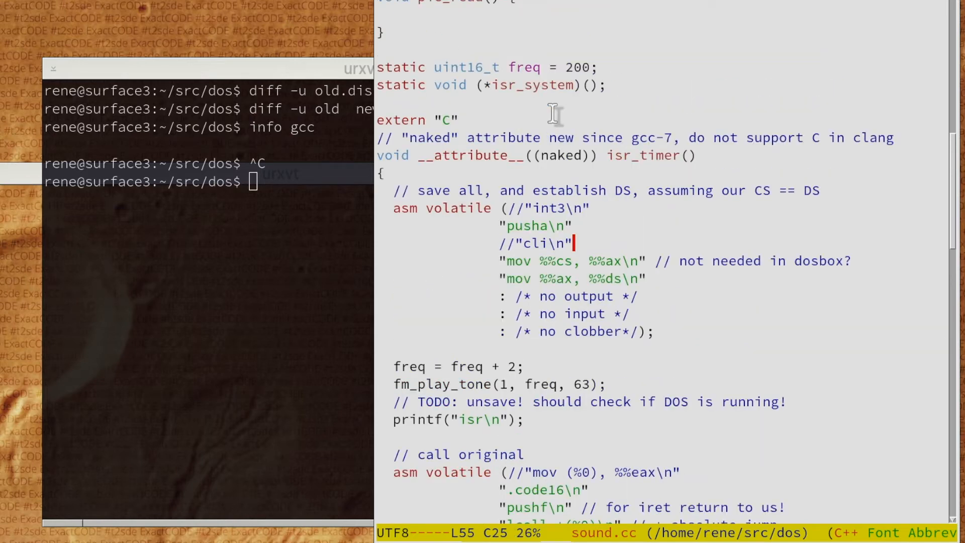
{"action": "scroll", "scroll_direction": "down", "scroll_amount": 3}
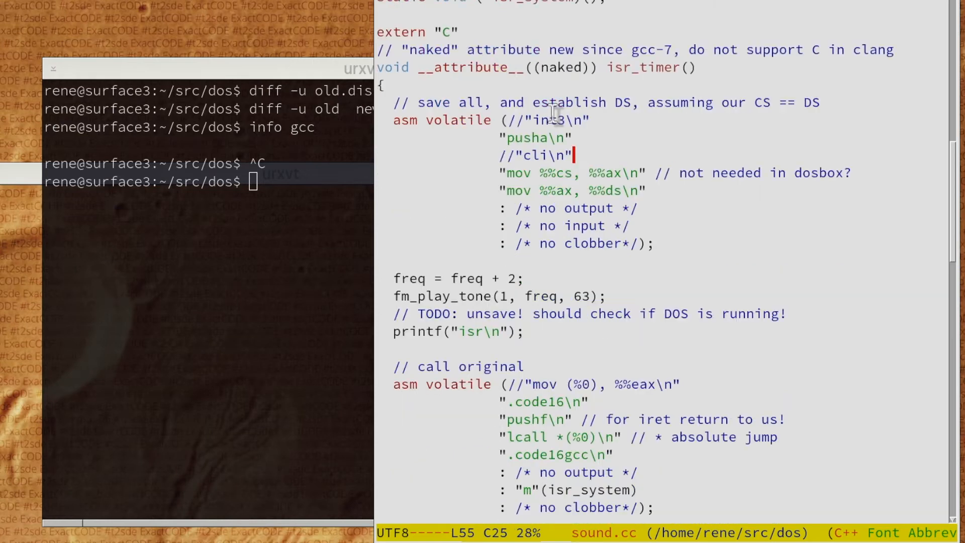
{"action": "mouse_move", "coordinate": [560, 197]}
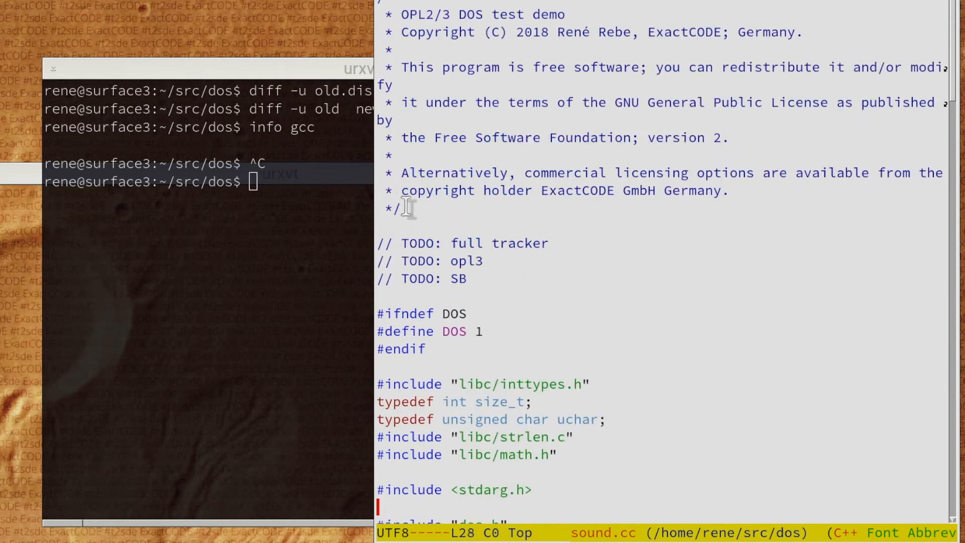
{"action": "mouse_move", "coordinate": [411, 236]}
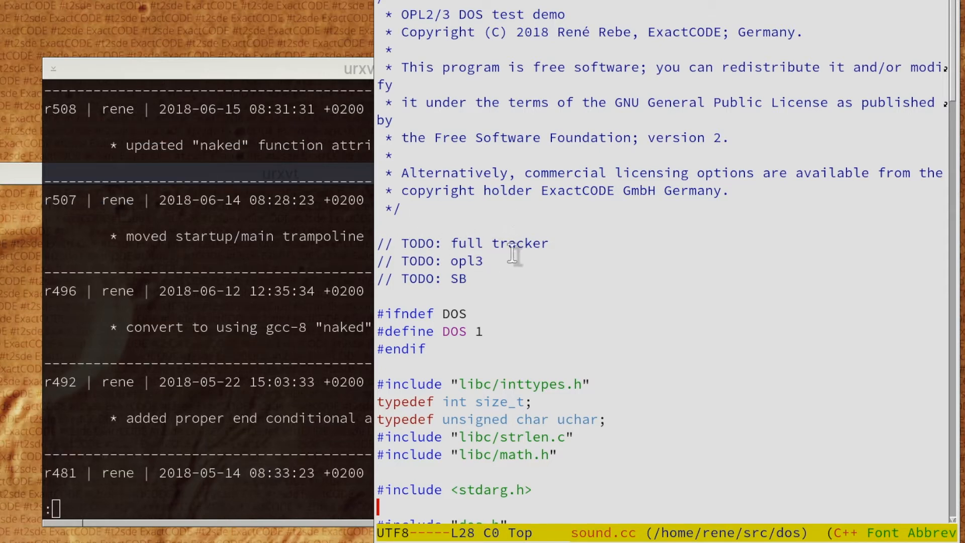
{"action": "mouse_move", "coordinate": [535, 215]}
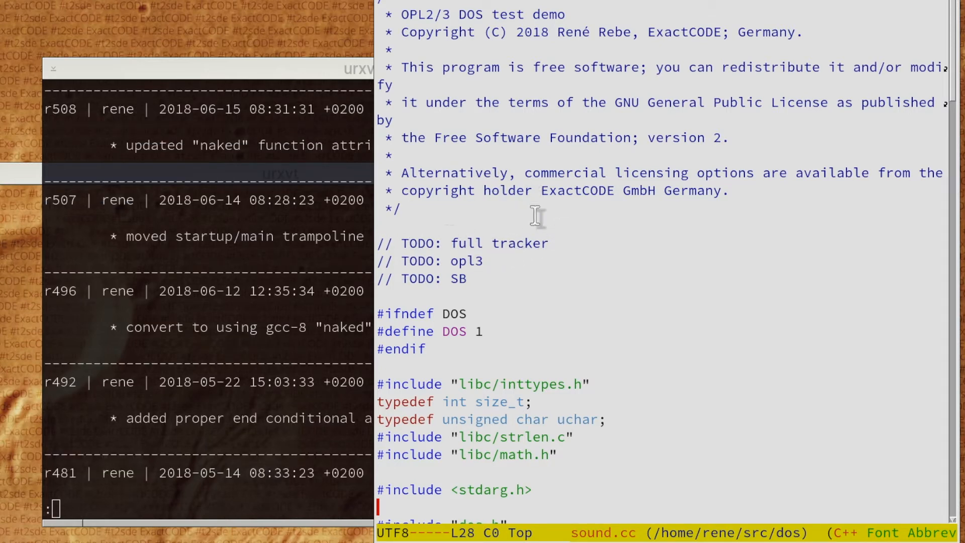
{"action": "mouse_move", "coordinate": [458, 234]}
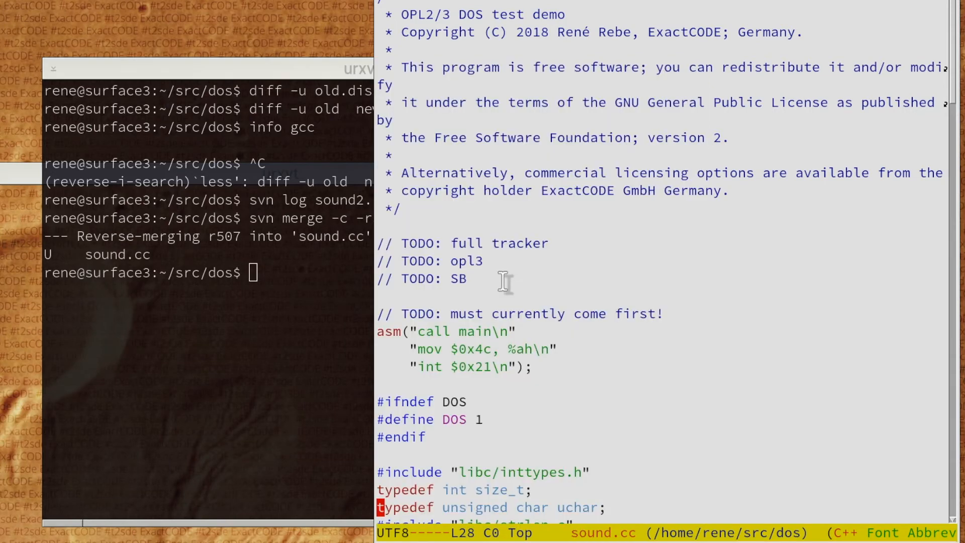
{"action": "mouse_move", "coordinate": [540, 365]}
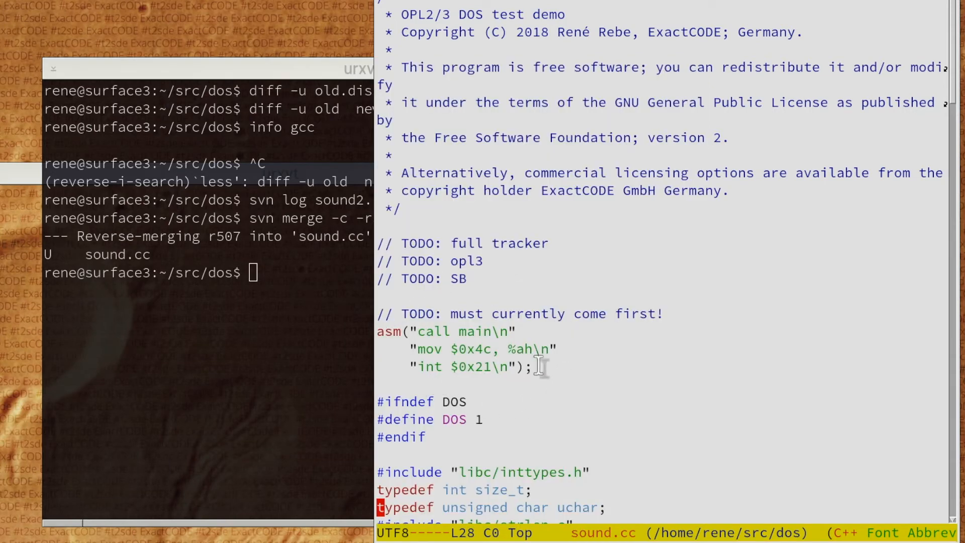
{"action": "mouse_move", "coordinate": [511, 391]}
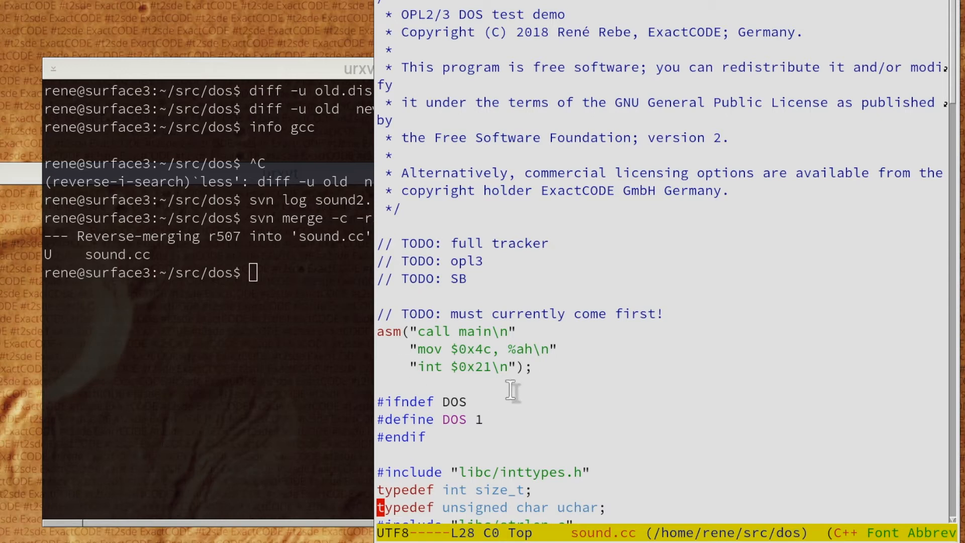
{"action": "mouse_move", "coordinate": [549, 356]}
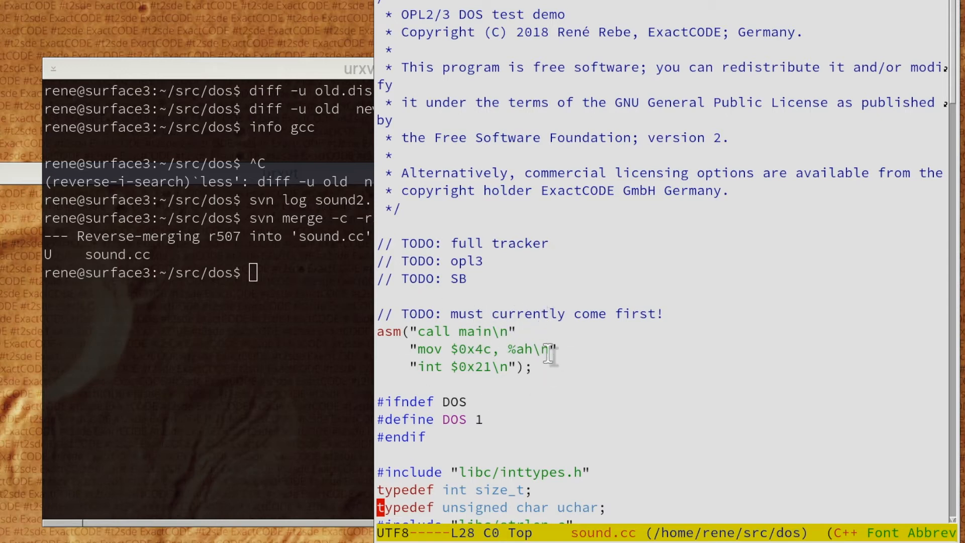
{"action": "mouse_move", "coordinate": [557, 344]}
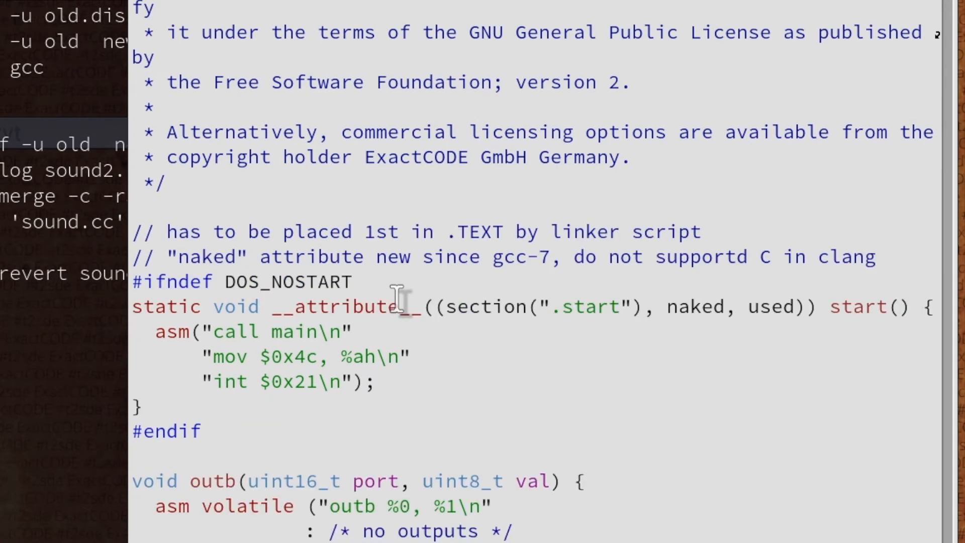
{"action": "mouse_move", "coordinate": [299, 255]}
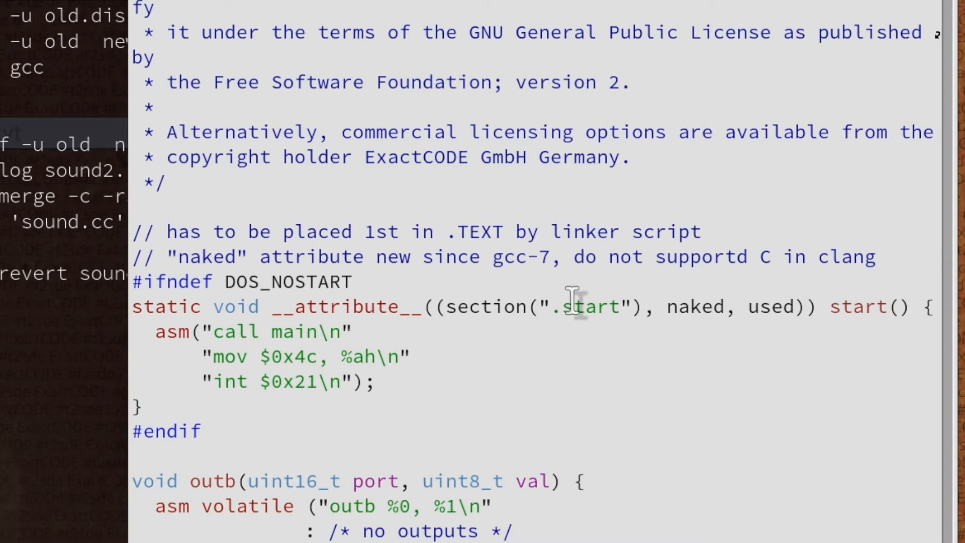
{"action": "mouse_move", "coordinate": [551, 326]}
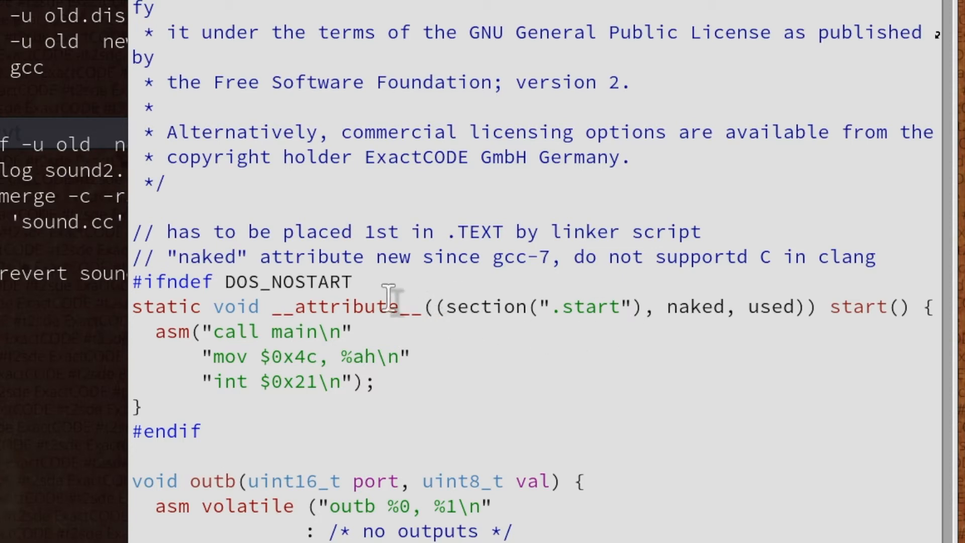
{"action": "mouse_move", "coordinate": [206, 332]}
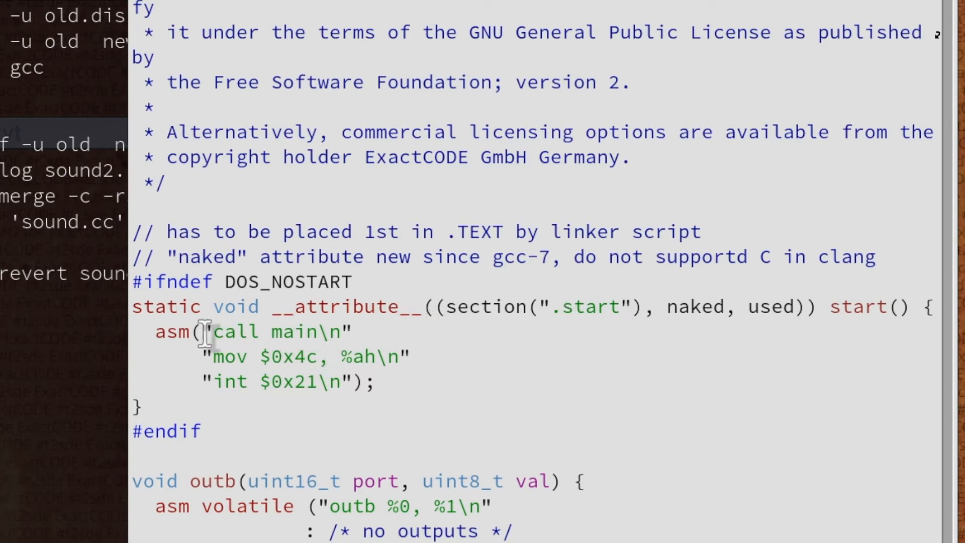
{"action": "mouse_move", "coordinate": [286, 323]}
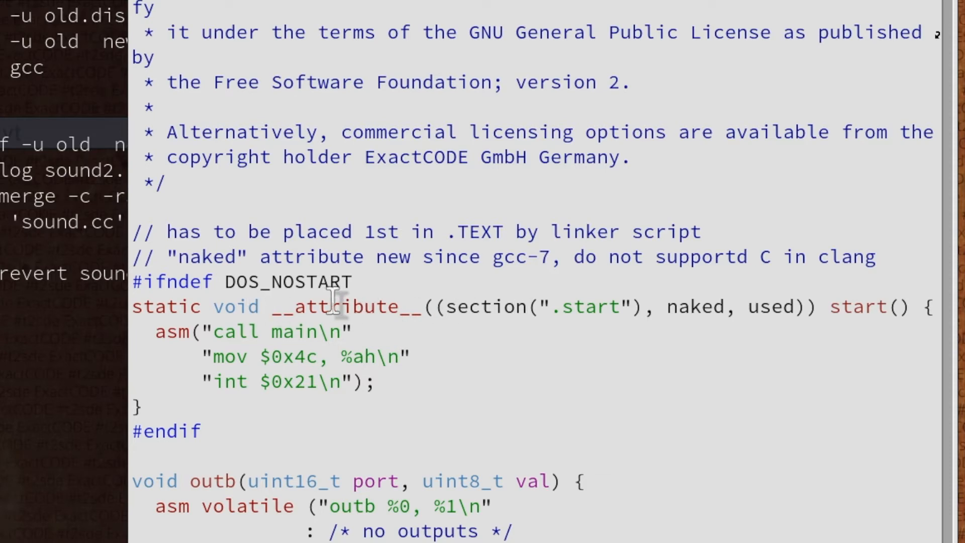
{"action": "mouse_move", "coordinate": [366, 430]}
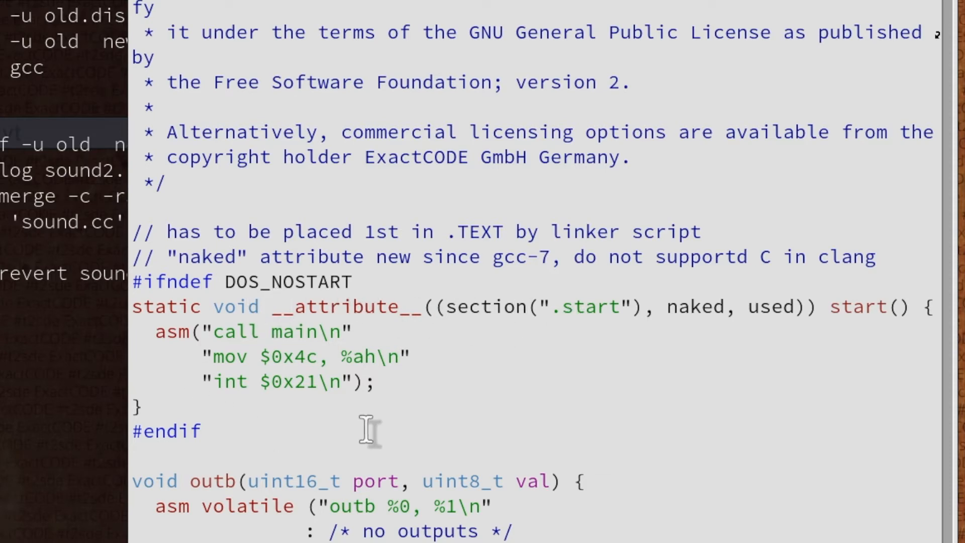
{"action": "mouse_move", "coordinate": [401, 374]}
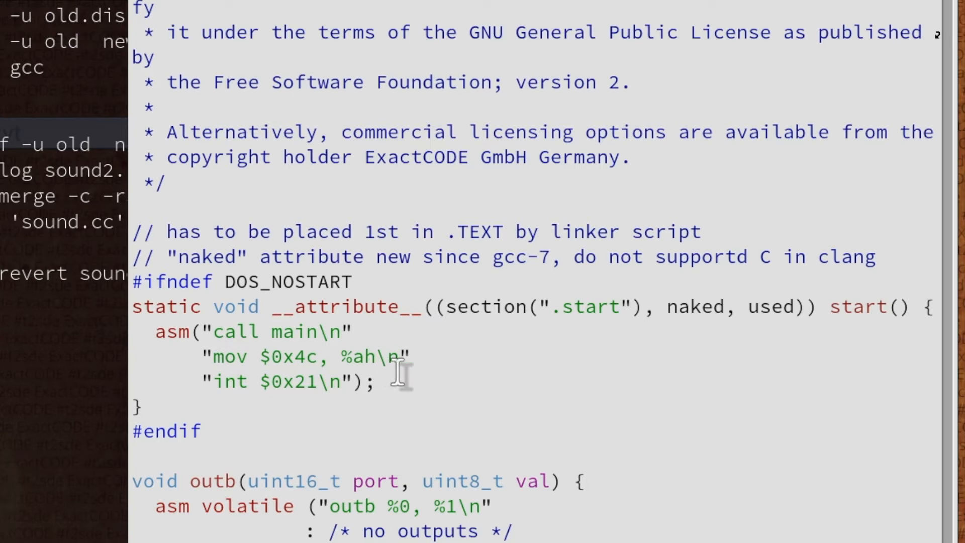
{"action": "mouse_move", "coordinate": [760, 320]}
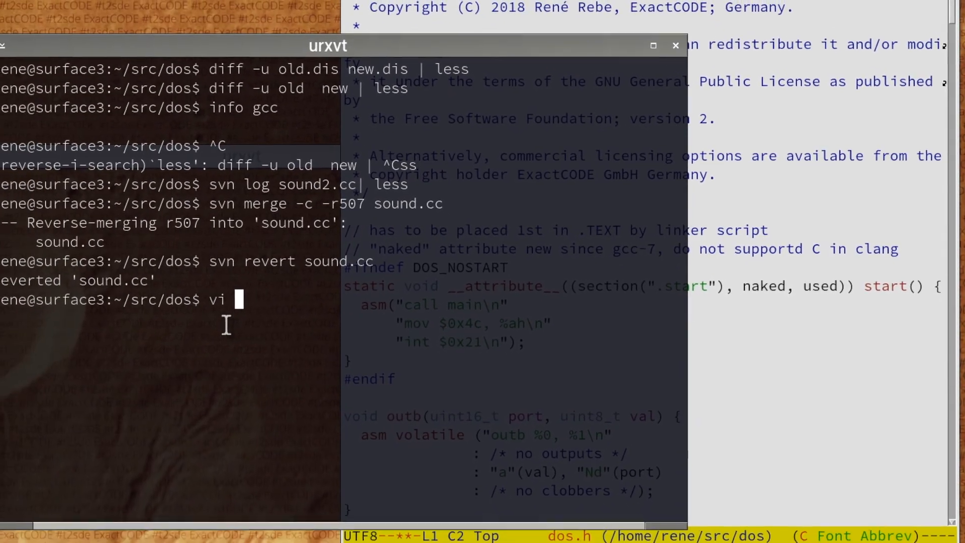
{"action": "type", "text": "build/com"}
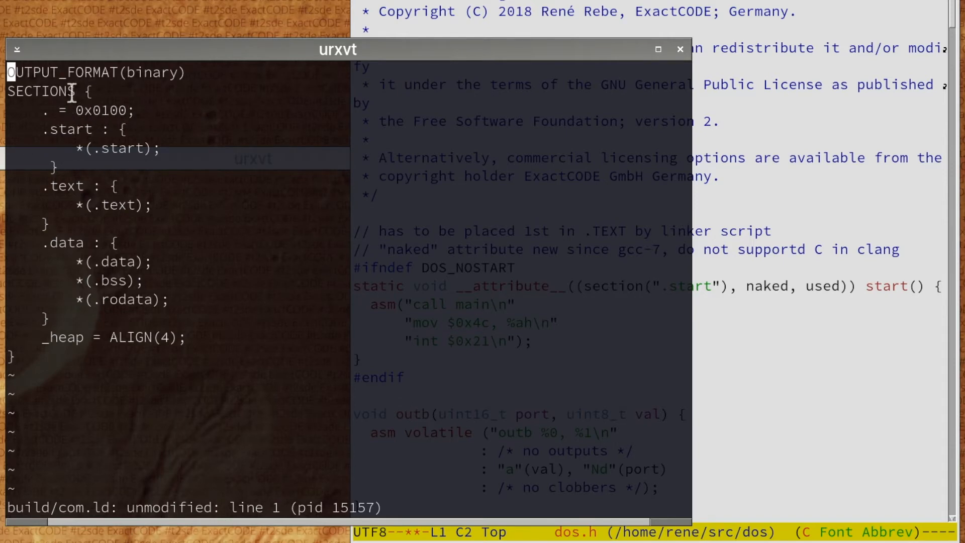
{"action": "mouse_move", "coordinate": [103, 129]}
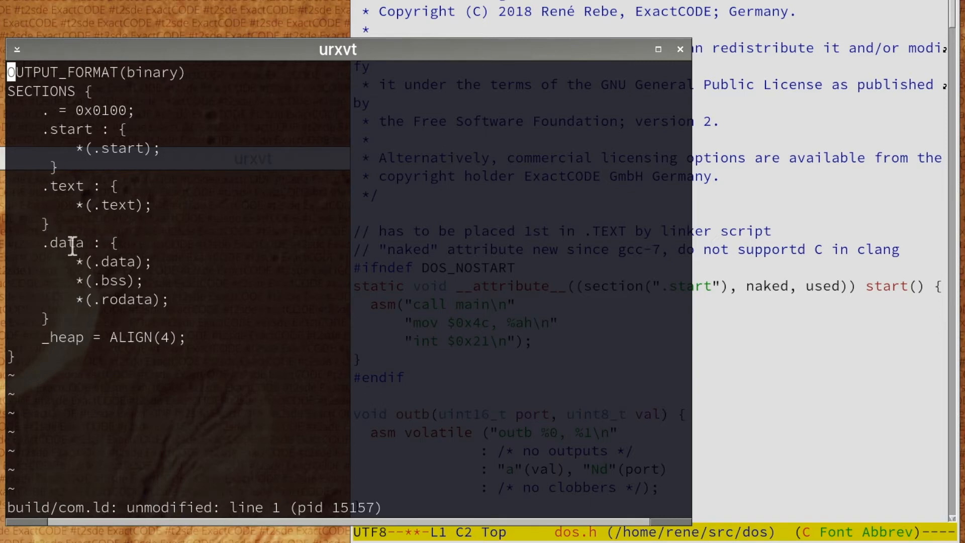
{"action": "mouse_move", "coordinate": [140, 212]}
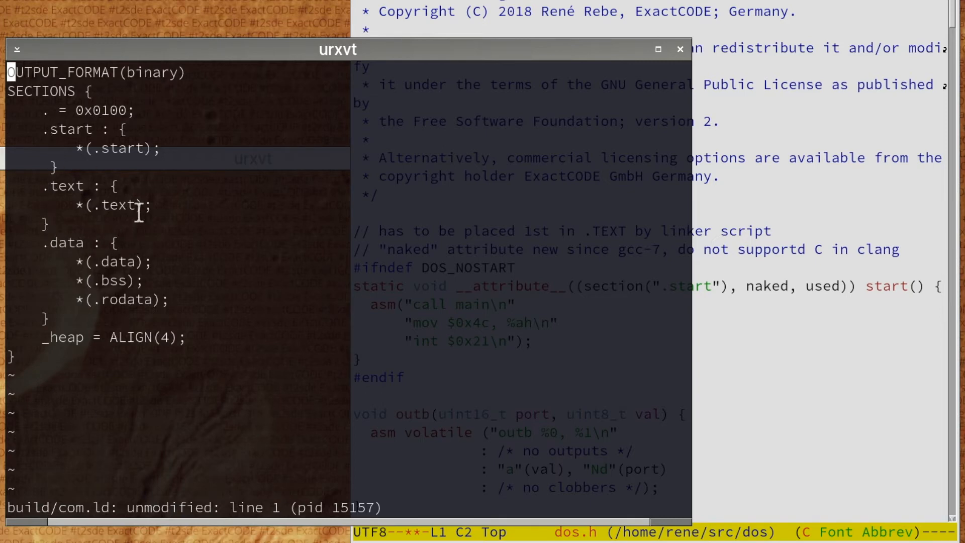
{"action": "type", "text": ":q"}
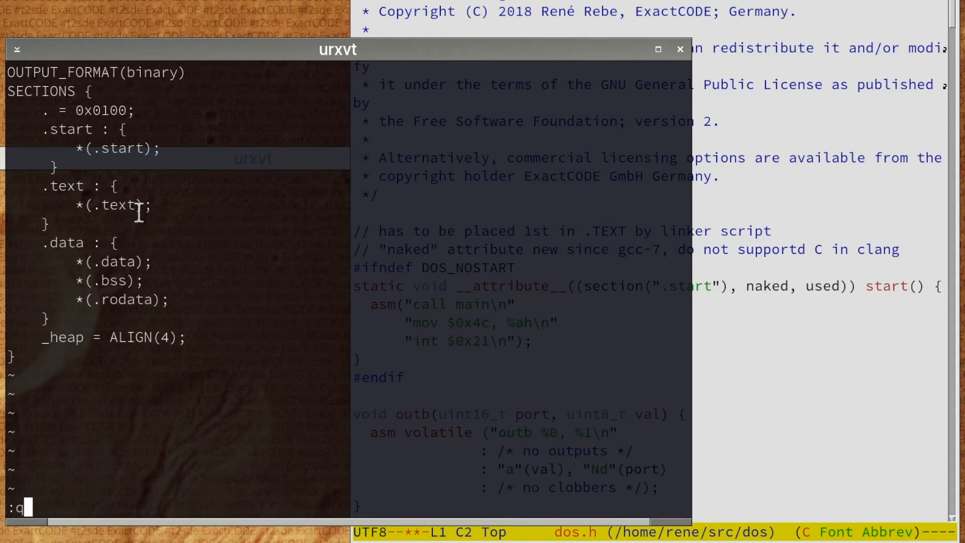
{"action": "key", "text": "Return"}
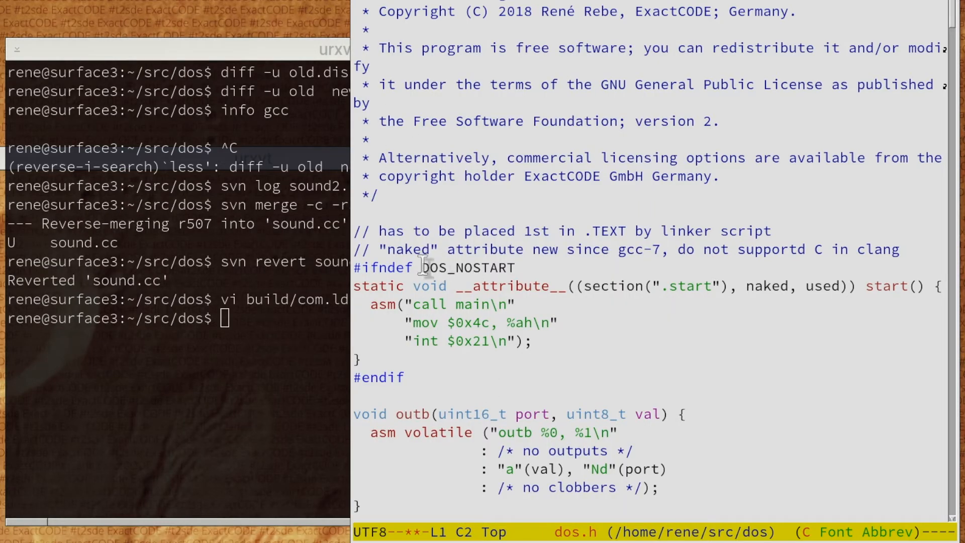
{"action": "mouse_move", "coordinate": [534, 323]}
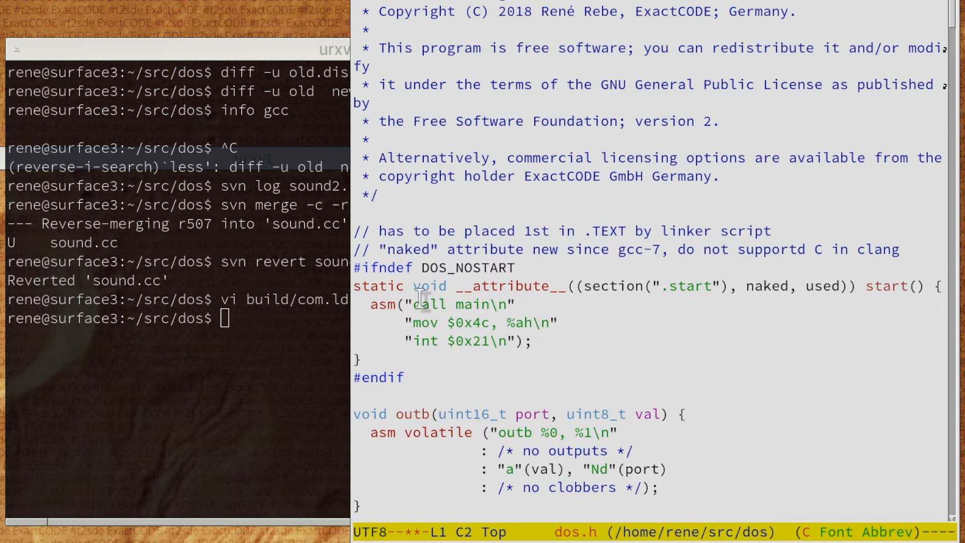
{"action": "mouse_move", "coordinate": [256, 294]}
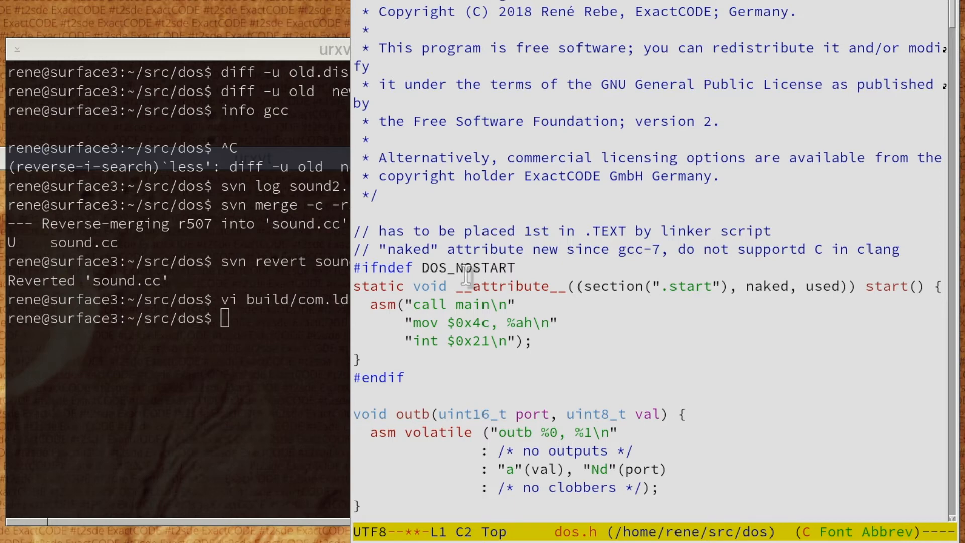
{"action": "mouse_move", "coordinate": [477, 379]}
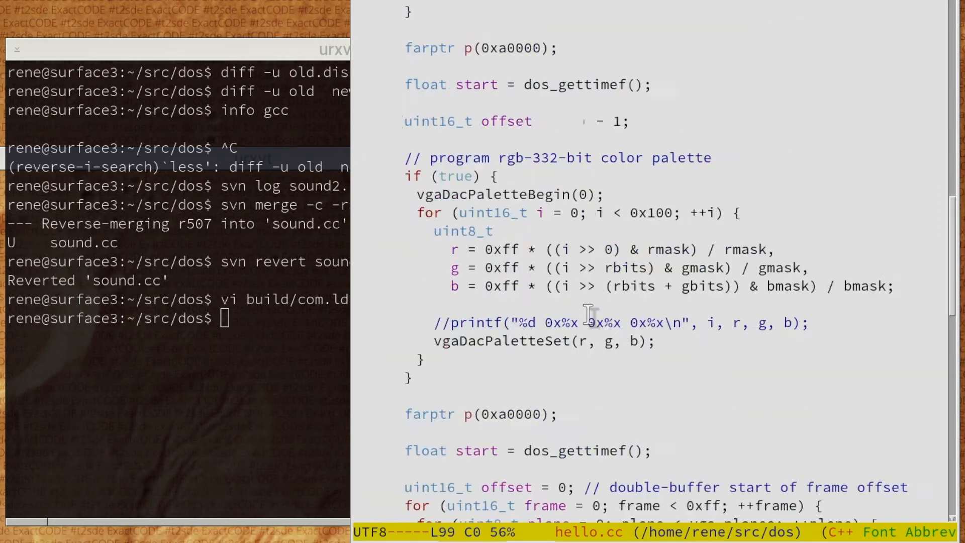
{"action": "scroll", "scroll_direction": "down", "scroll_amount": 3}
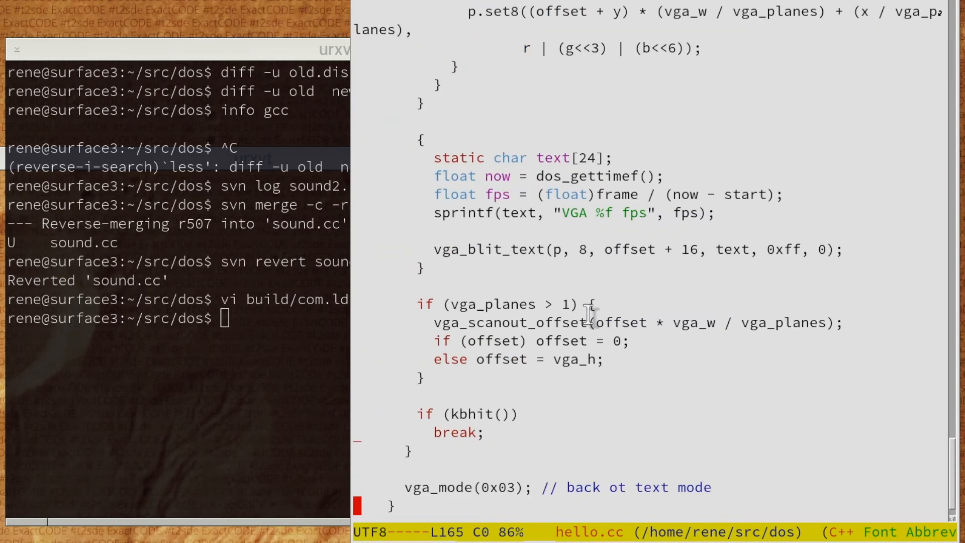
{"action": "scroll", "scroll_direction": "down", "scroll_amount": 3}
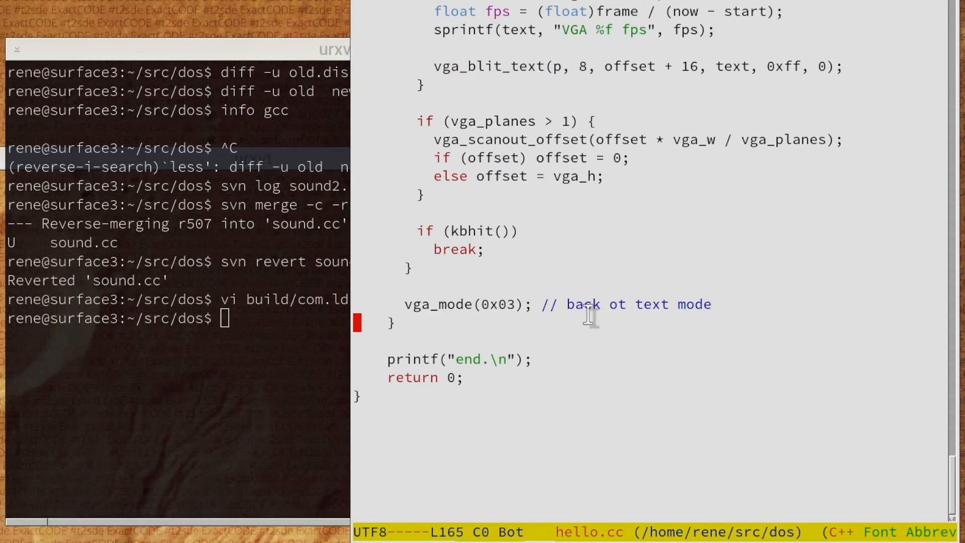
{"action": "scroll", "scroll_direction": "down", "scroll_amount": 3}
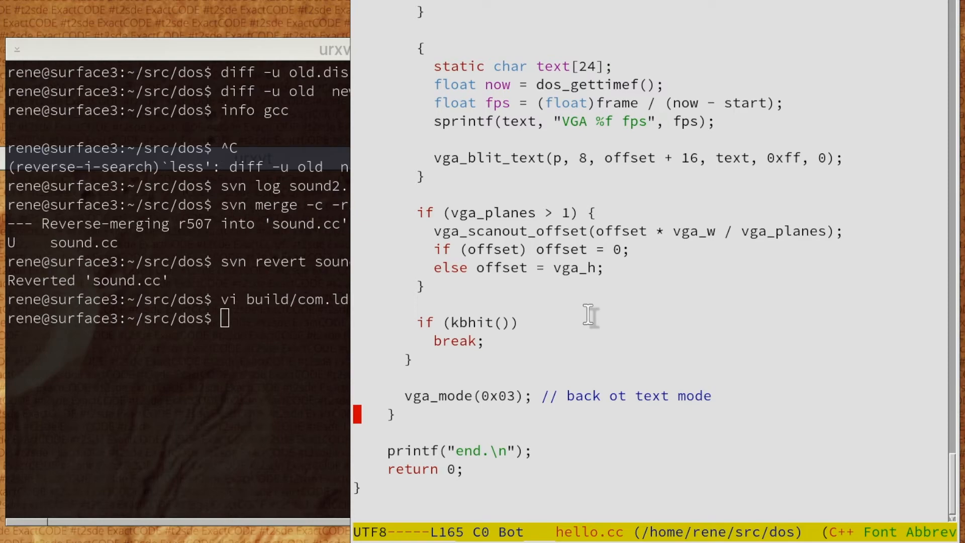
{"action": "scroll", "scroll_direction": "down", "scroll_amount": 3}
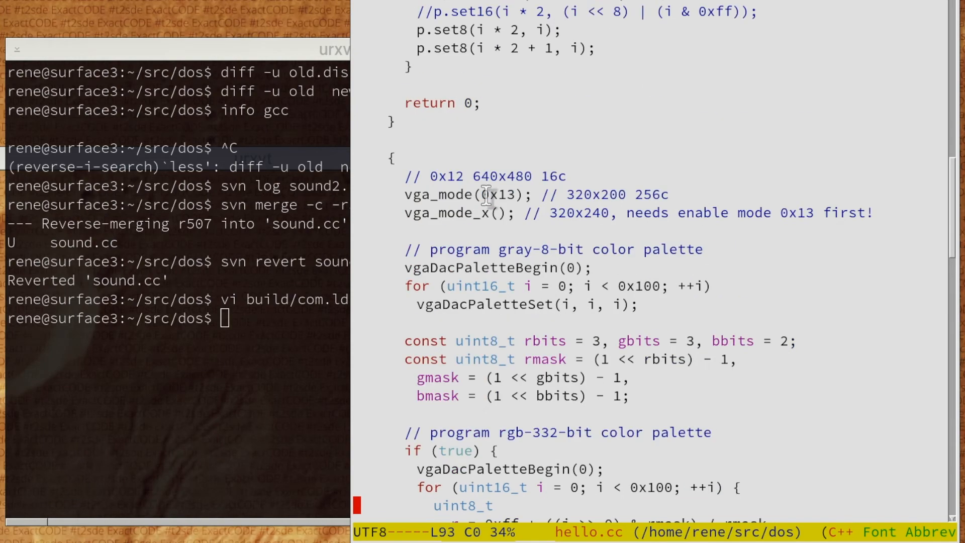
{"action": "scroll", "scroll_direction": "down", "scroll_amount": 3}
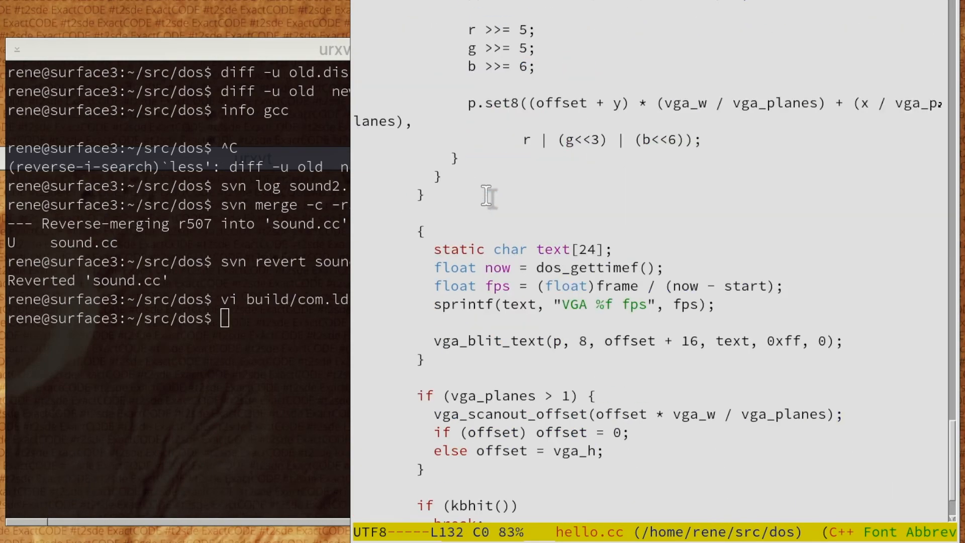
{"action": "scroll", "scroll_direction": "down", "scroll_amount": 3}
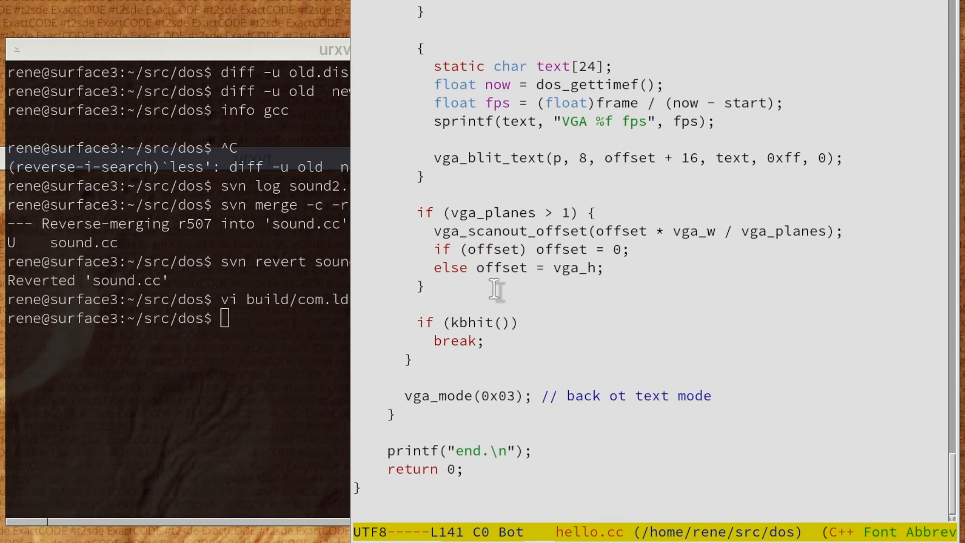
{"action": "mouse_move", "coordinate": [467, 324]}
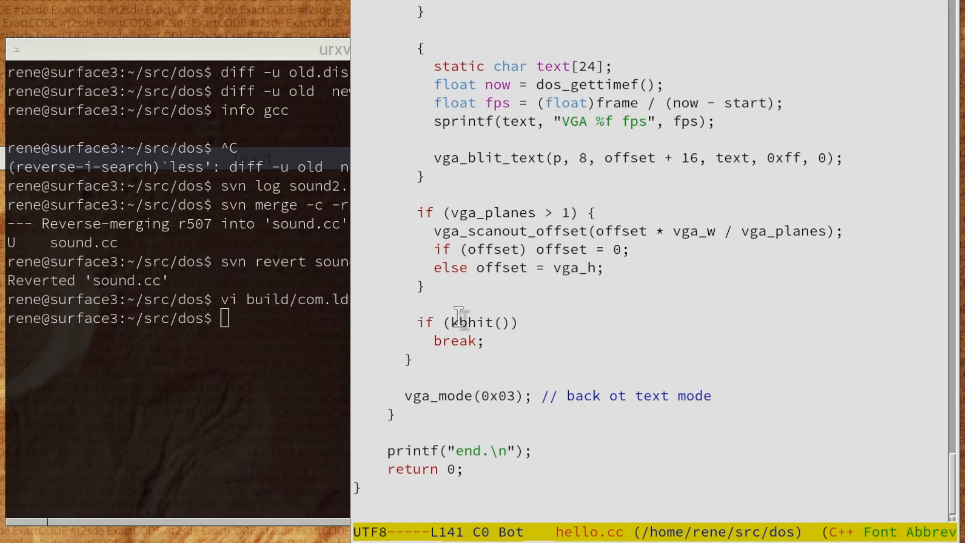
{"action": "mouse_move", "coordinate": [477, 311]}
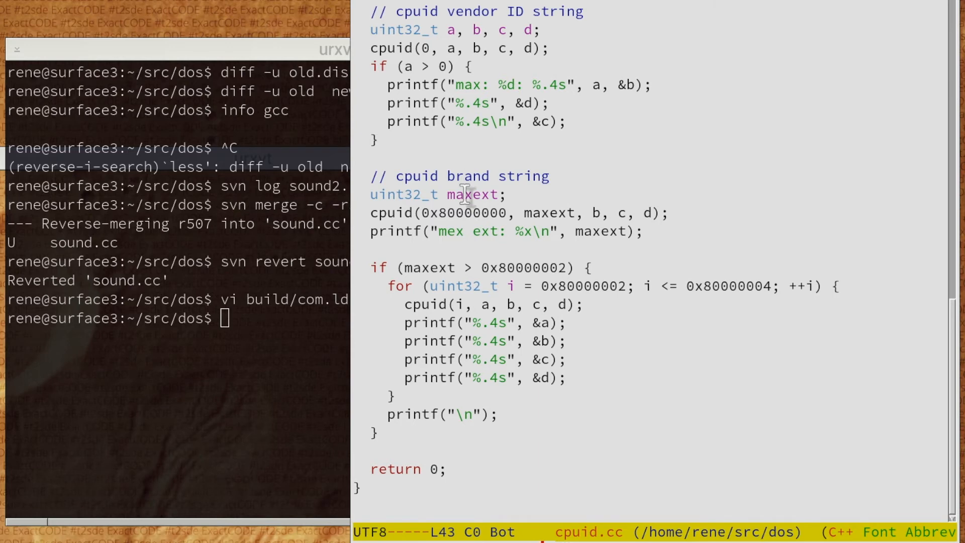
{"action": "mouse_move", "coordinate": [441, 151]}
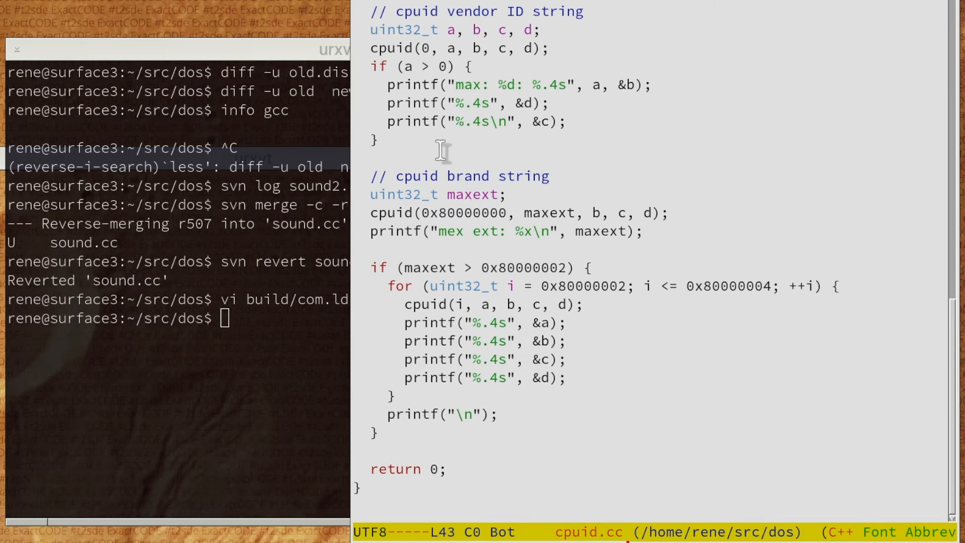
{"action": "mouse_move", "coordinate": [449, 117]}
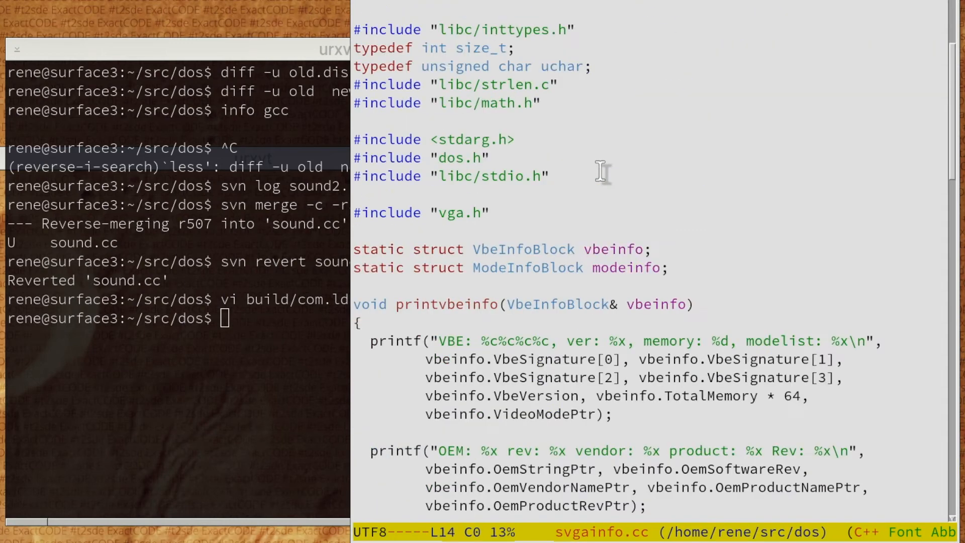
Scroll through svgainfo.cc's VBE info and printmode code, then recall the 'dos' commit from history
{"action": "scroll", "scroll_direction": "down", "scroll_amount": 3}
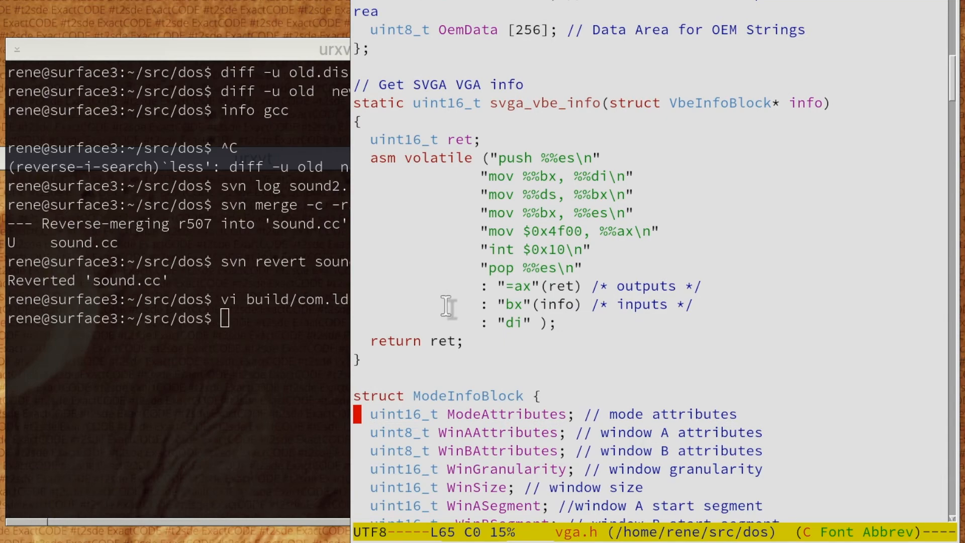
{"action": "scroll", "scroll_direction": "down", "scroll_amount": 3}
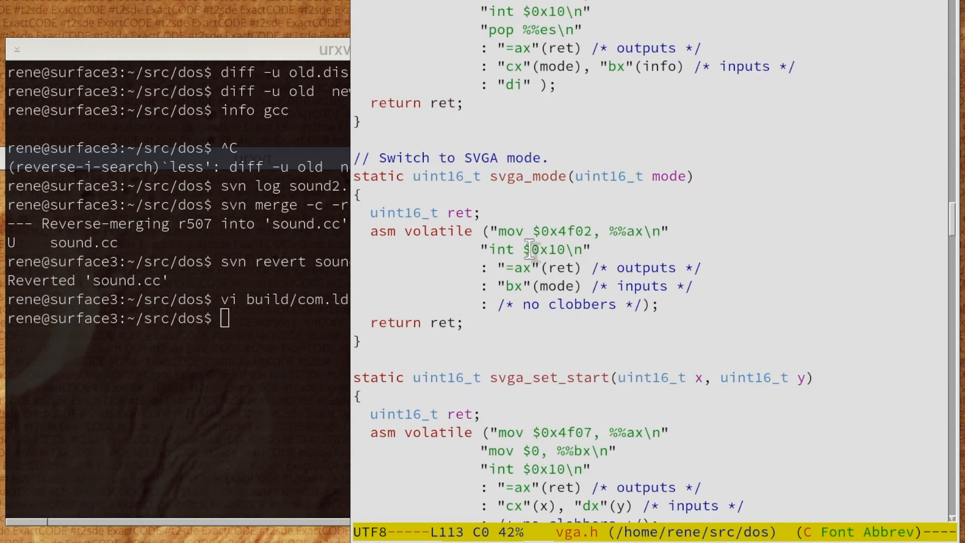
{"action": "mouse_move", "coordinate": [529, 314]}
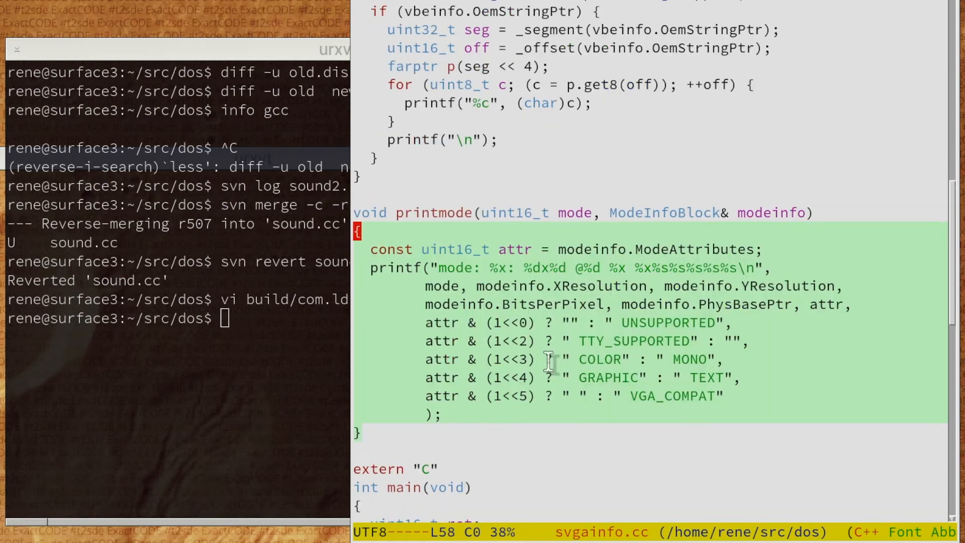
{"action": "scroll", "scroll_direction": "down", "scroll_amount": 3}
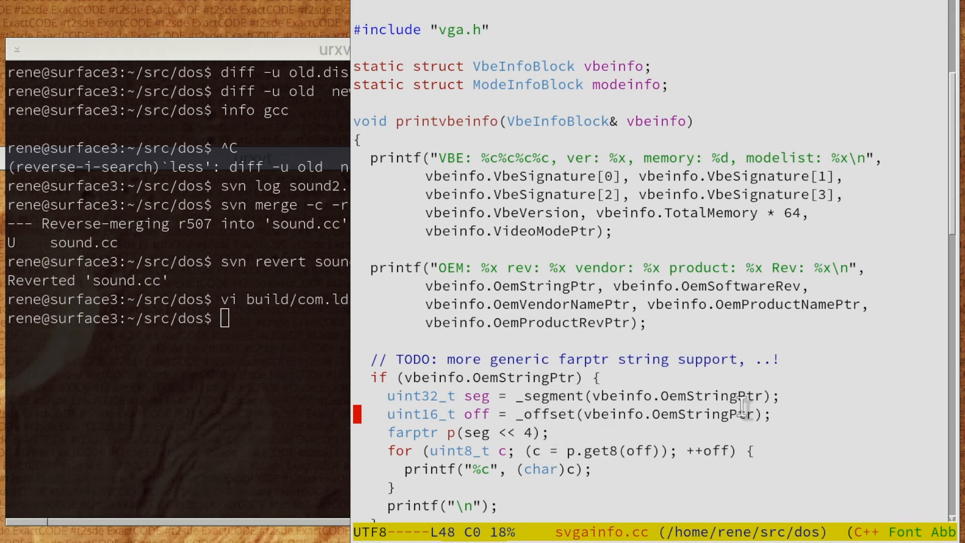
{"action": "scroll", "scroll_direction": "down", "scroll_amount": 3}
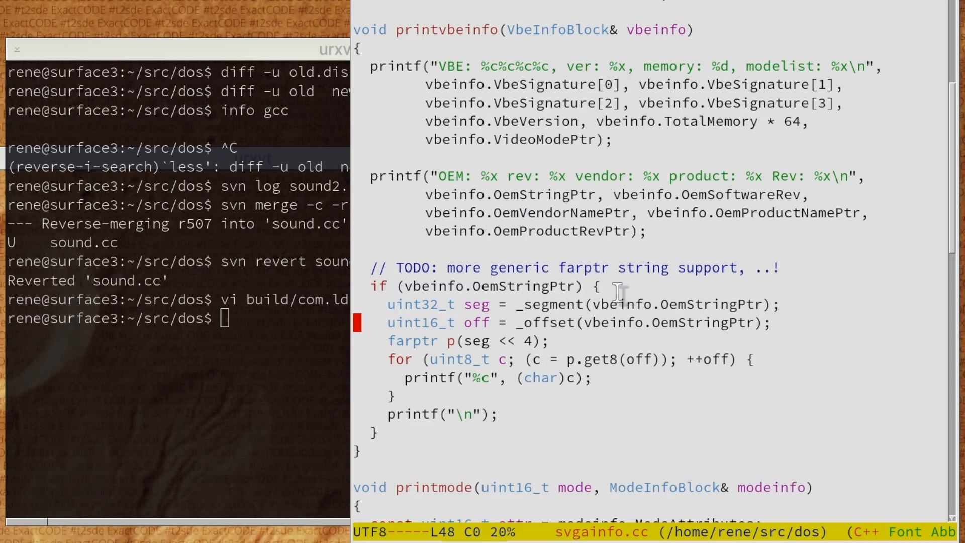
{"action": "mouse_move", "coordinate": [614, 304]}
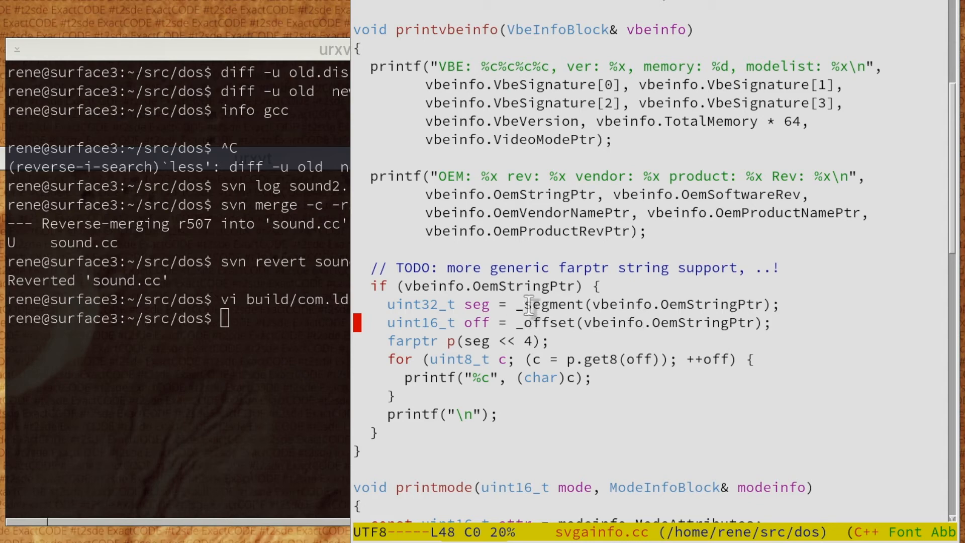
{"action": "mouse_move", "coordinate": [536, 286]}
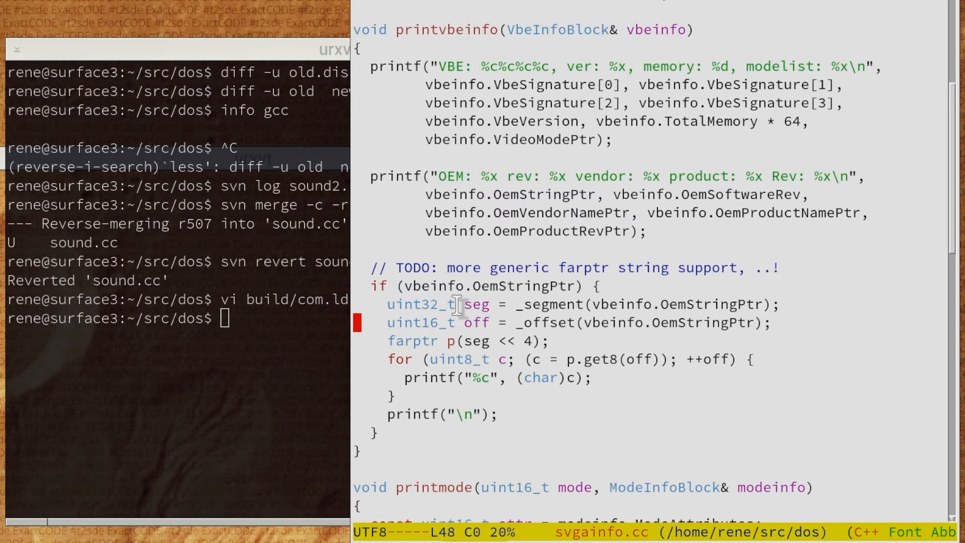
{"action": "mouse_move", "coordinate": [514, 394]}
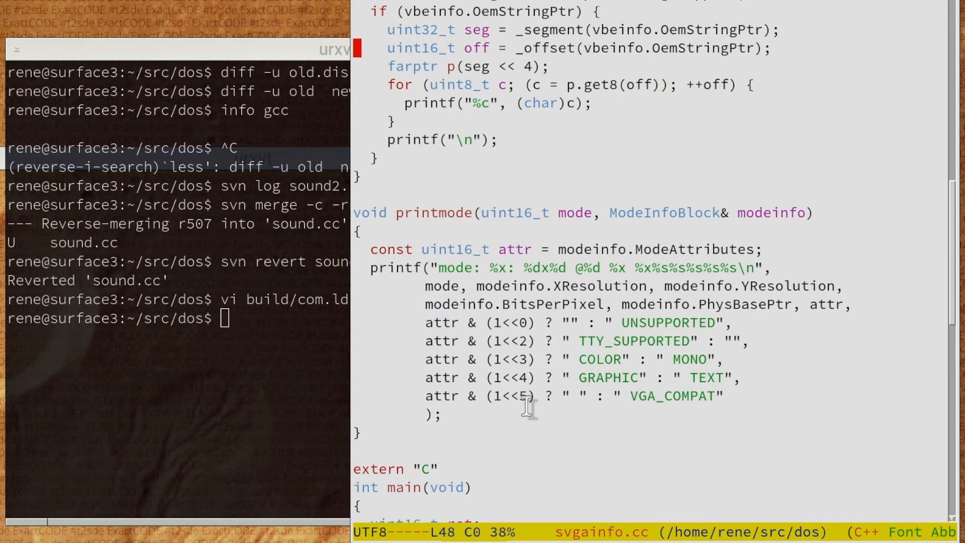
{"action": "scroll", "scroll_direction": "down", "scroll_amount": 3}
{"action": "type", "text": "dos"}
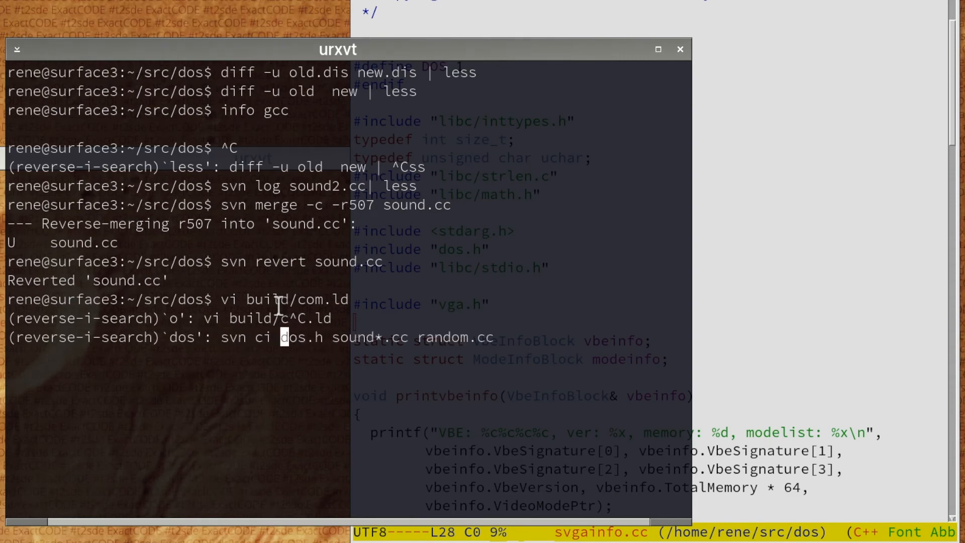
Execute the recalled 'svn ci dos.h sound*.cc random.cc' command
{"action": "key", "text": "ctrl+r"}
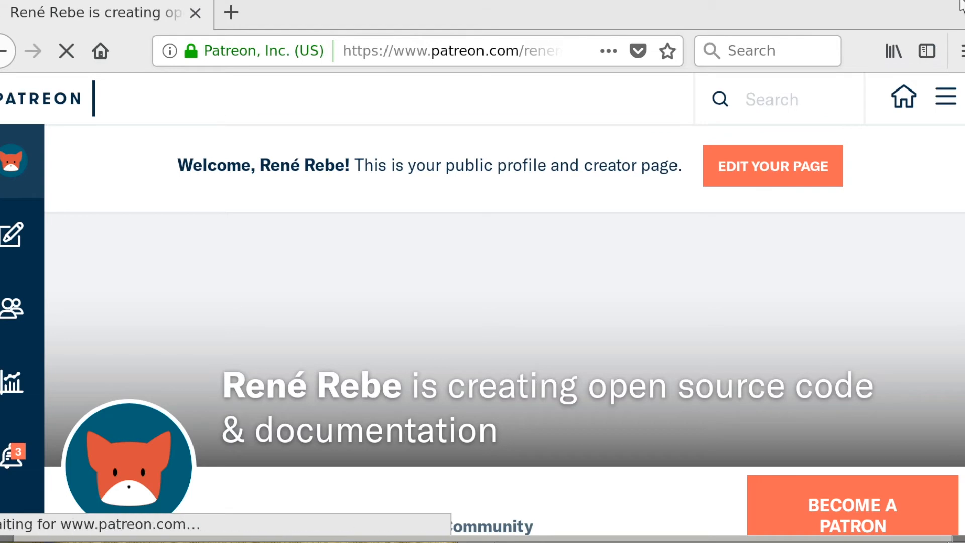
Scroll the Patreon page down to the GCC/DOS/.com improvements post
{"action": "scroll", "scroll_direction": "down", "scroll_amount": 3}
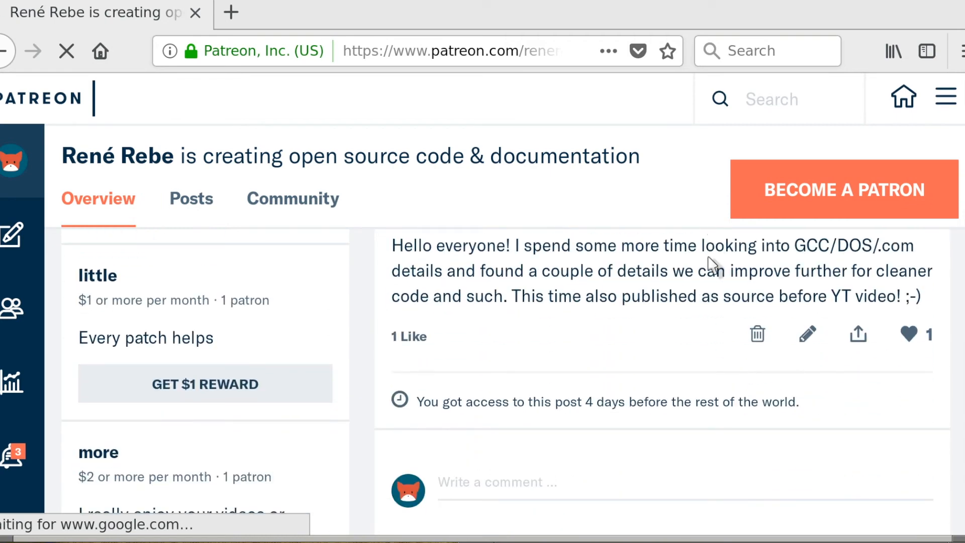
{"action": "mouse_move", "coordinate": [929, 16]}
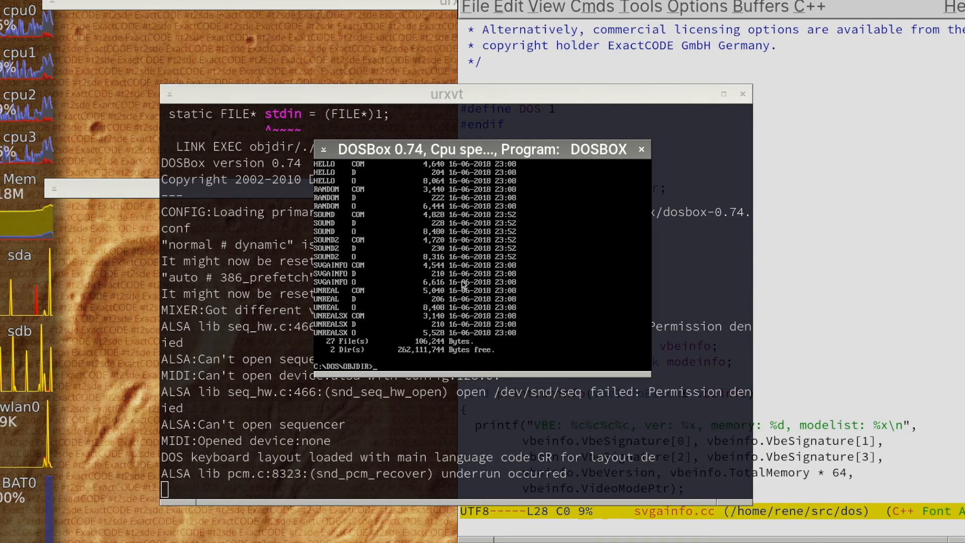
List C:\DOS\OBJDIR with 'dir', then only the .com programs with 'dir *.com'
{"action": "type", "text": "dir *.com"}
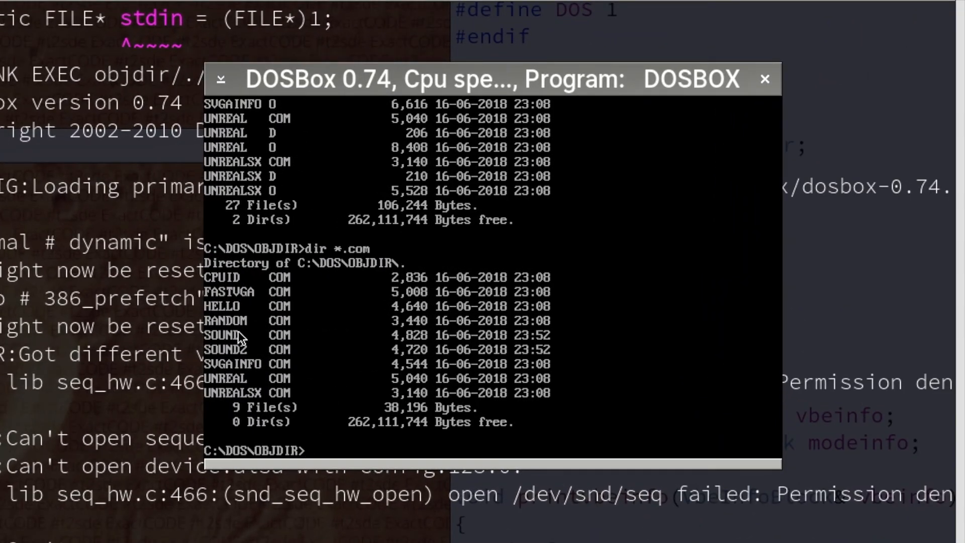
{"action": "mouse_move", "coordinate": [240, 306]}
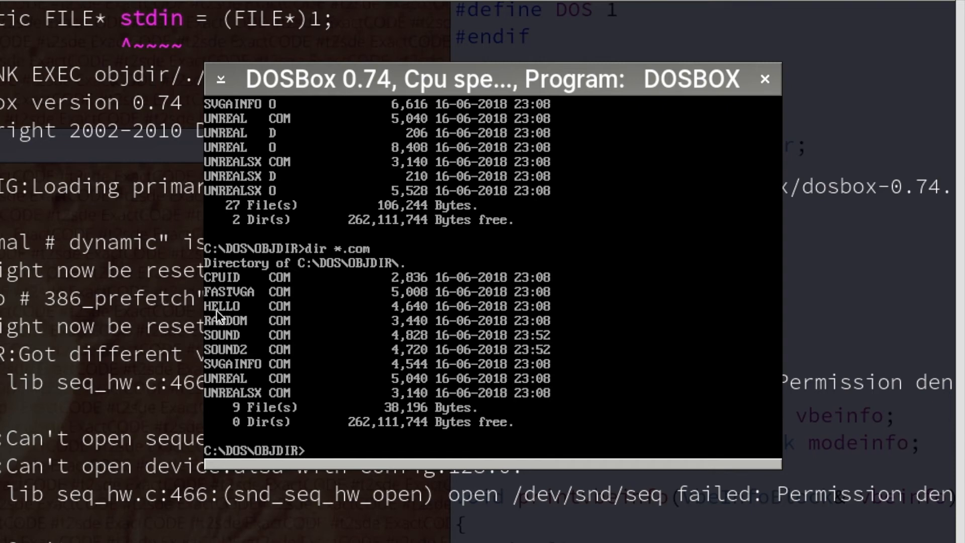
{"action": "mouse_move", "coordinate": [222, 308]}
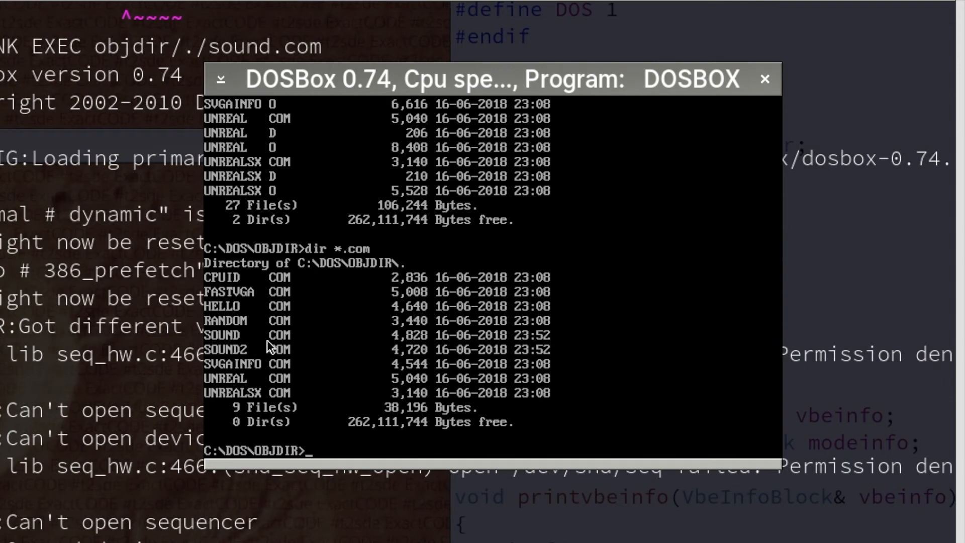
{"action": "mouse_move", "coordinate": [272, 338]}
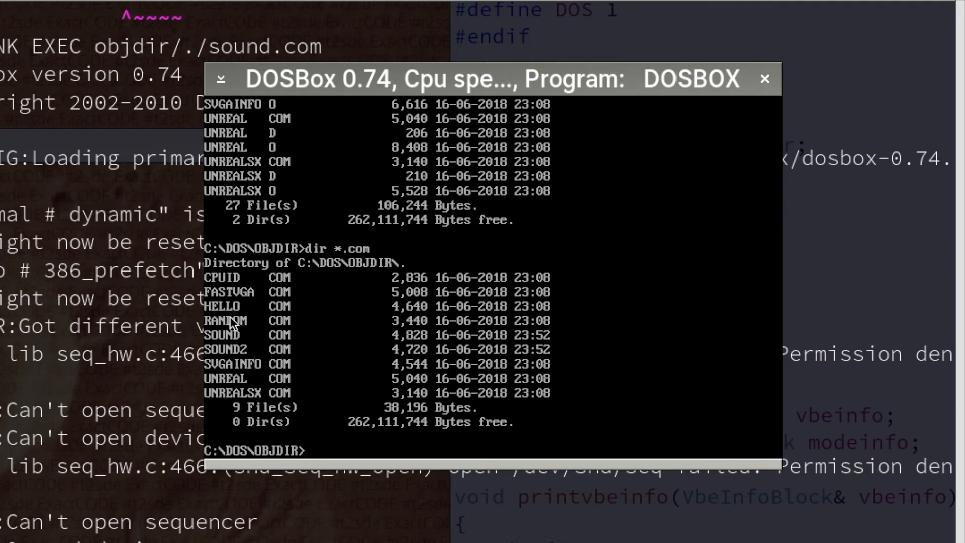
{"action": "mouse_move", "coordinate": [229, 323]}
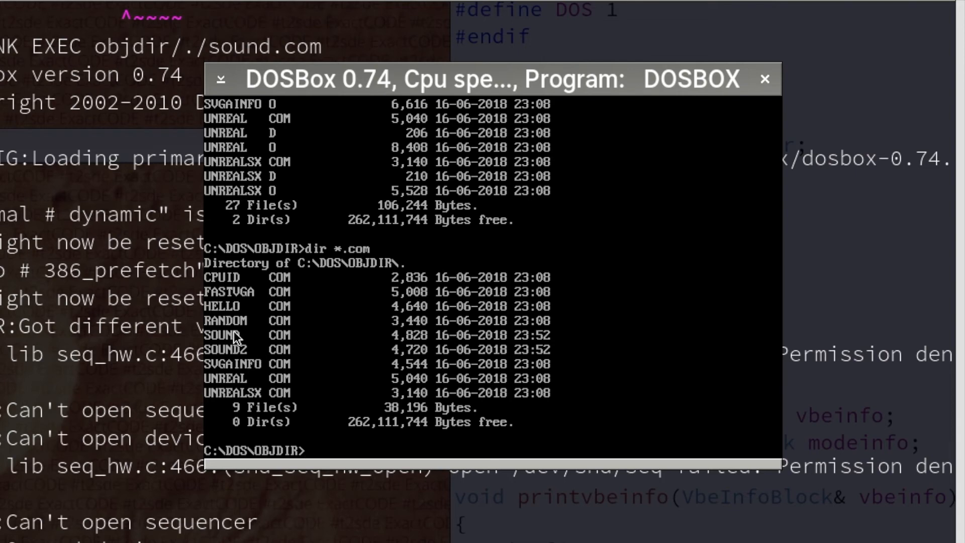
{"action": "mouse_move", "coordinate": [268, 376]}
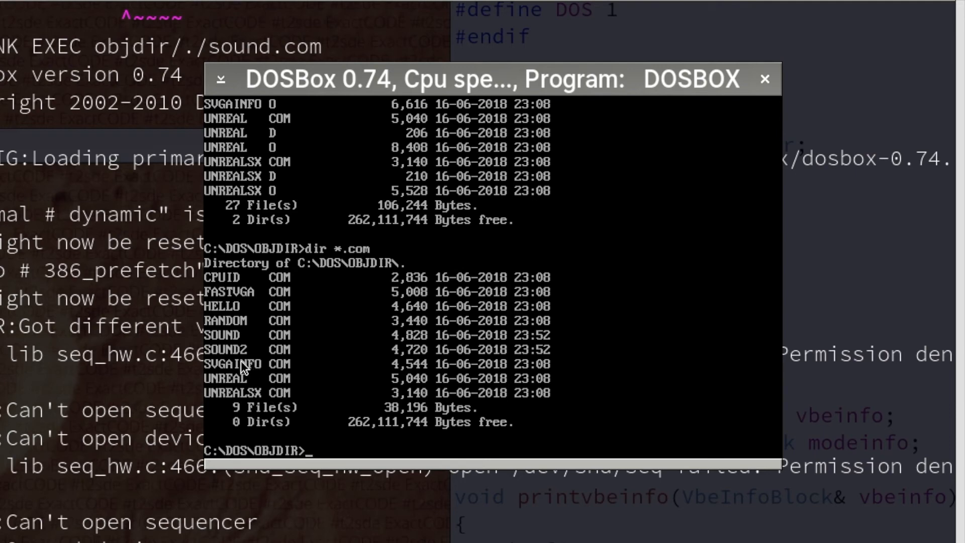
{"action": "mouse_move", "coordinate": [246, 403]}
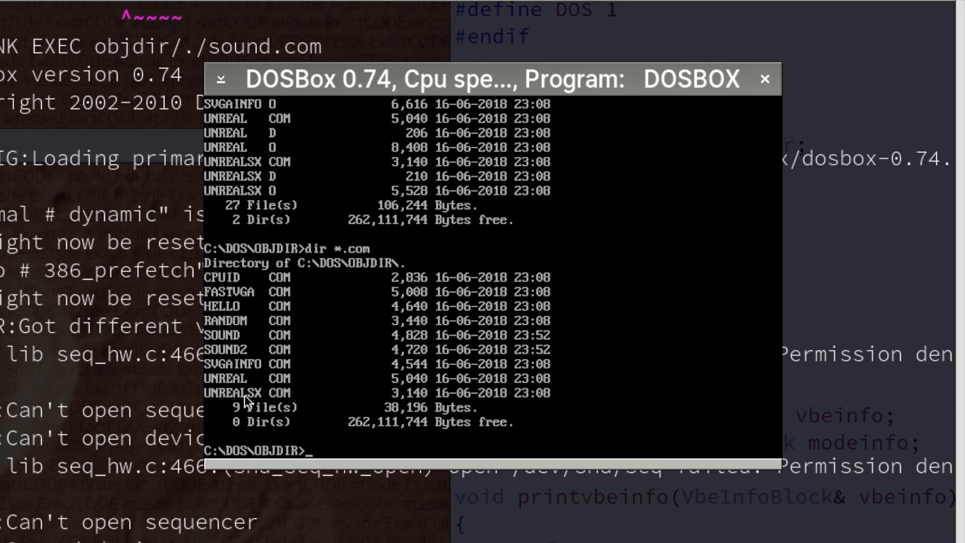
{"action": "mouse_move", "coordinate": [271, 319]}
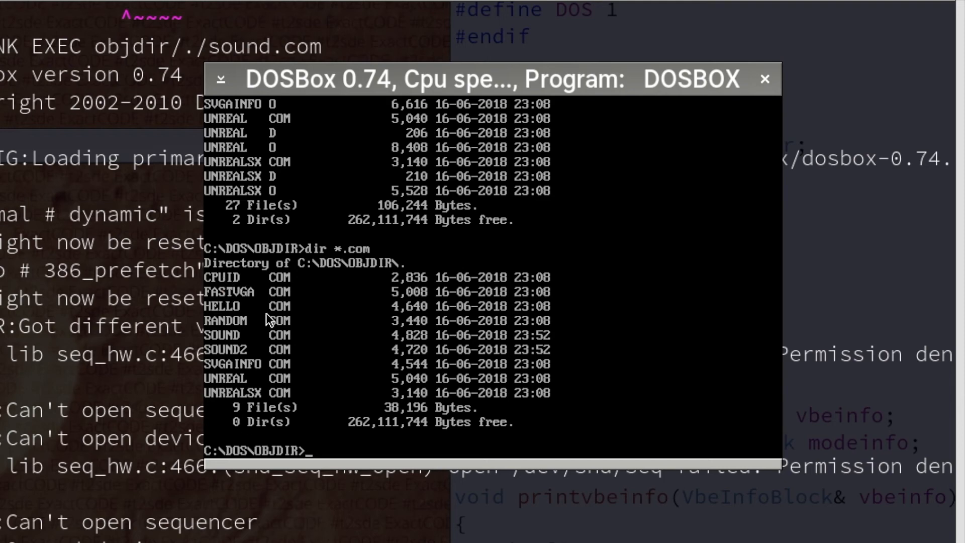
Run cpuid in DOSBox to report GenuineIntel, then svgainfo for VESA modes and S3 Trio64
{"action": "type", "text": "cpid"}
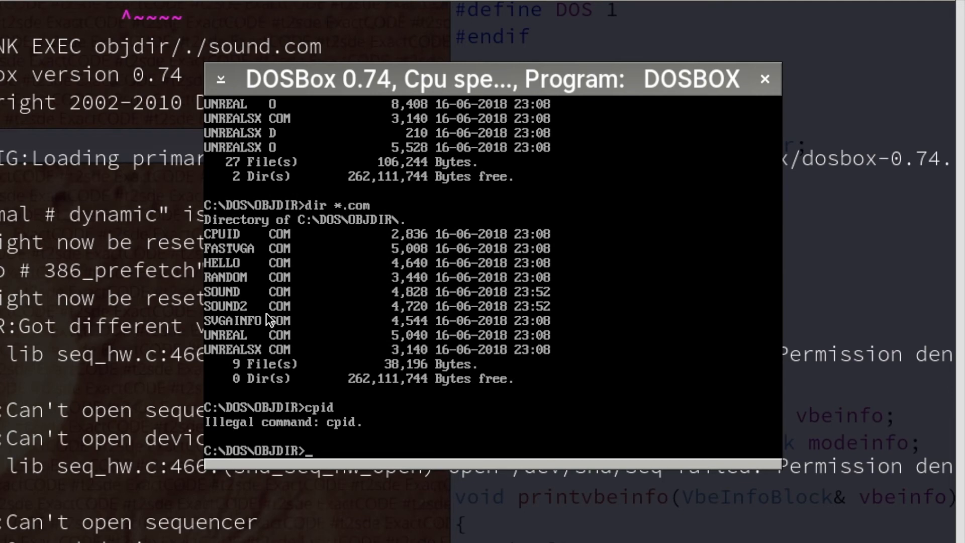
{"action": "type", "text": "cpuid"}
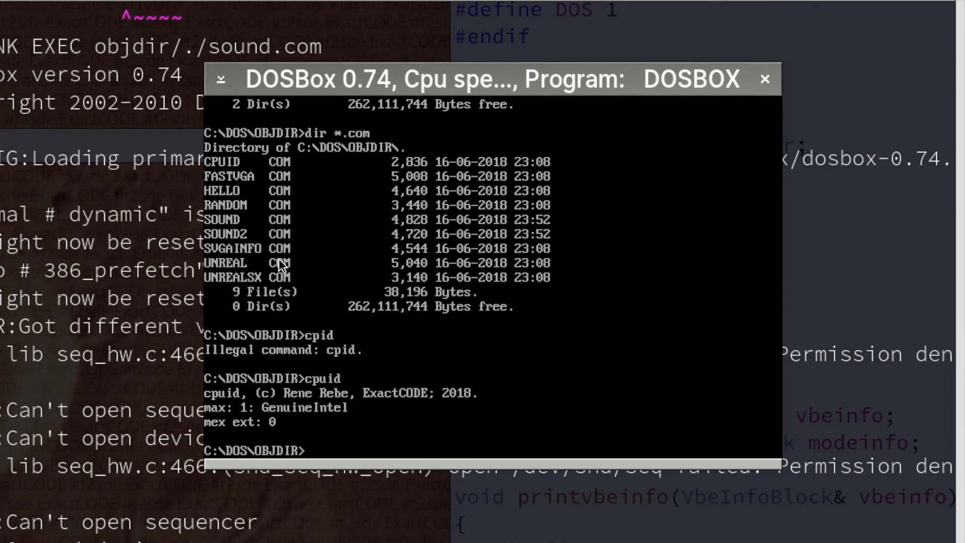
{"action": "type", "text": "unre"}
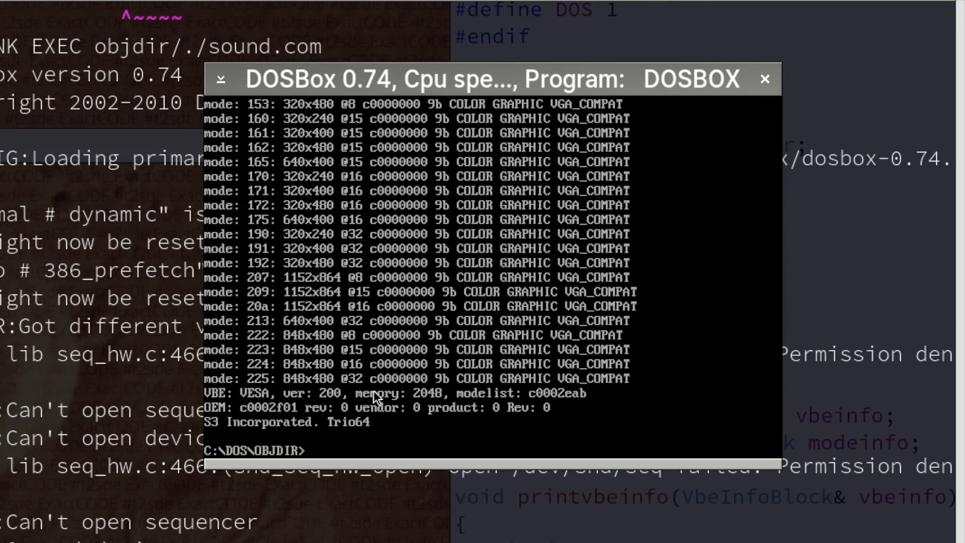
{"action": "mouse_move", "coordinate": [315, 415]}
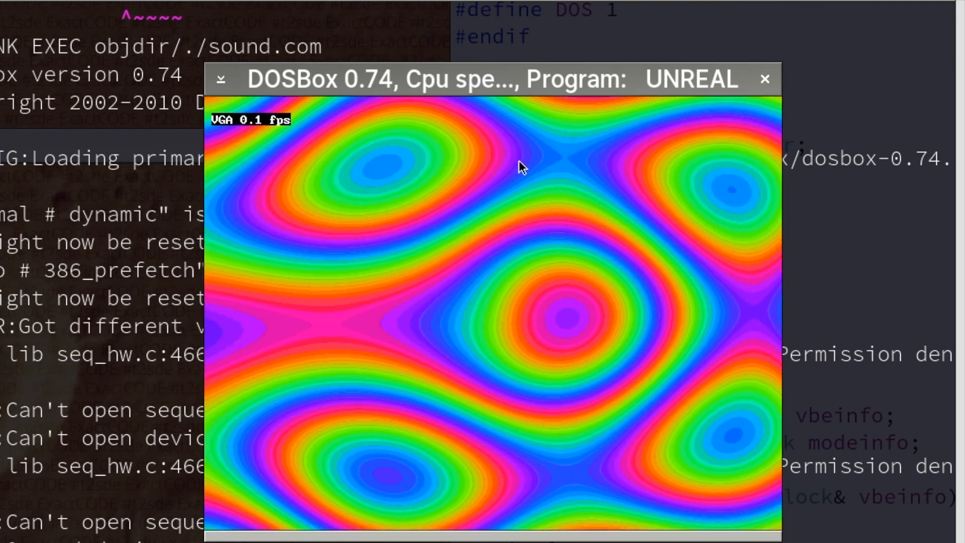
{"action": "mouse_move", "coordinate": [464, 188]}
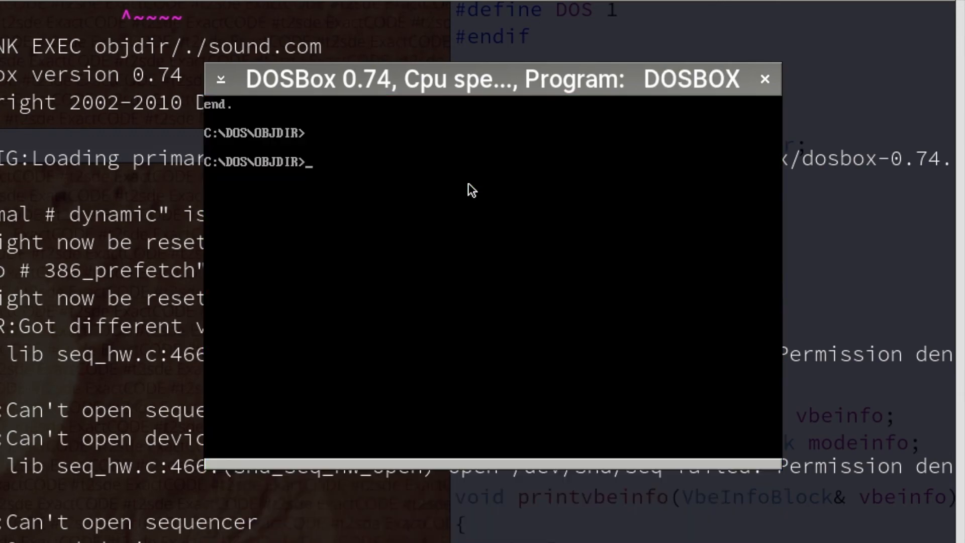
{"action": "mouse_move", "coordinate": [509, 197]}
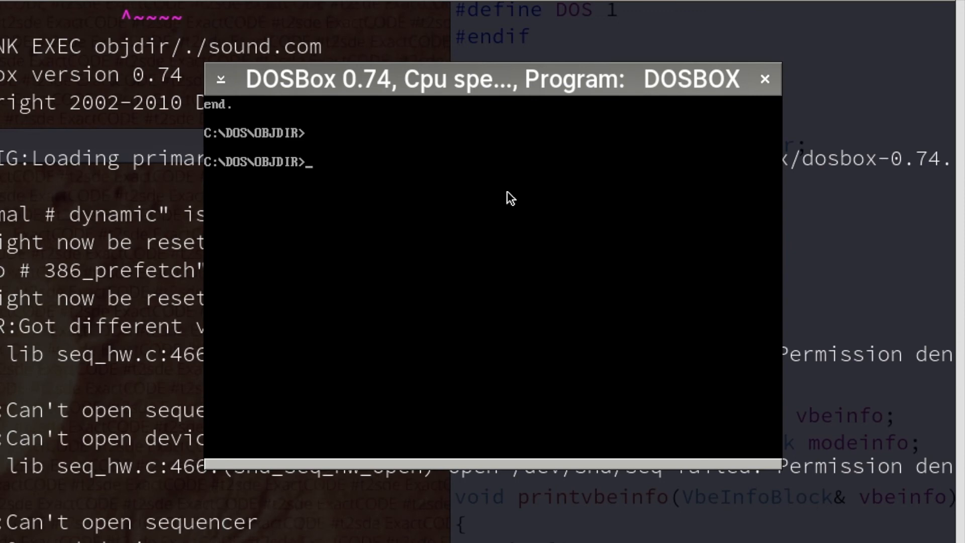
{"action": "mouse_move", "coordinate": [555, 176]}
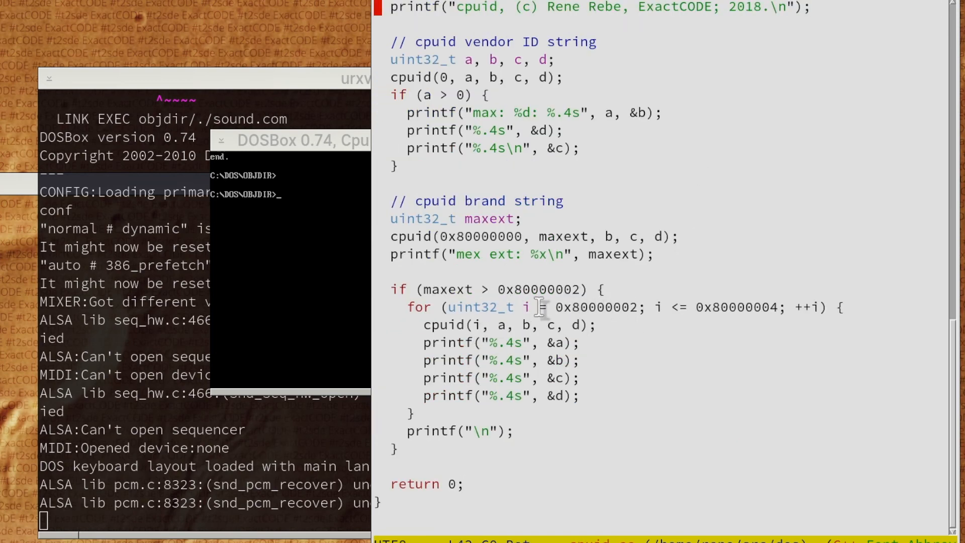
{"action": "mouse_move", "coordinate": [482, 260]}
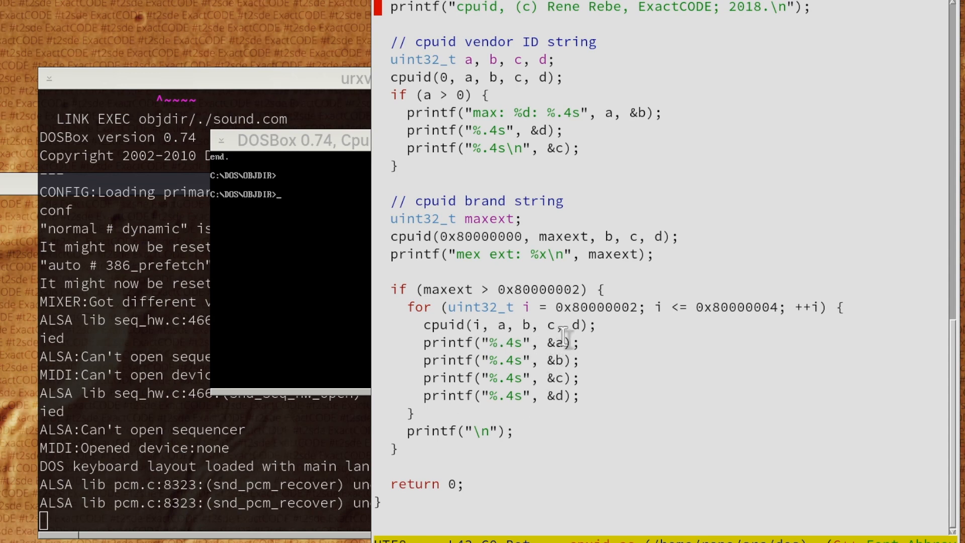
{"action": "mouse_move", "coordinate": [536, 357]}
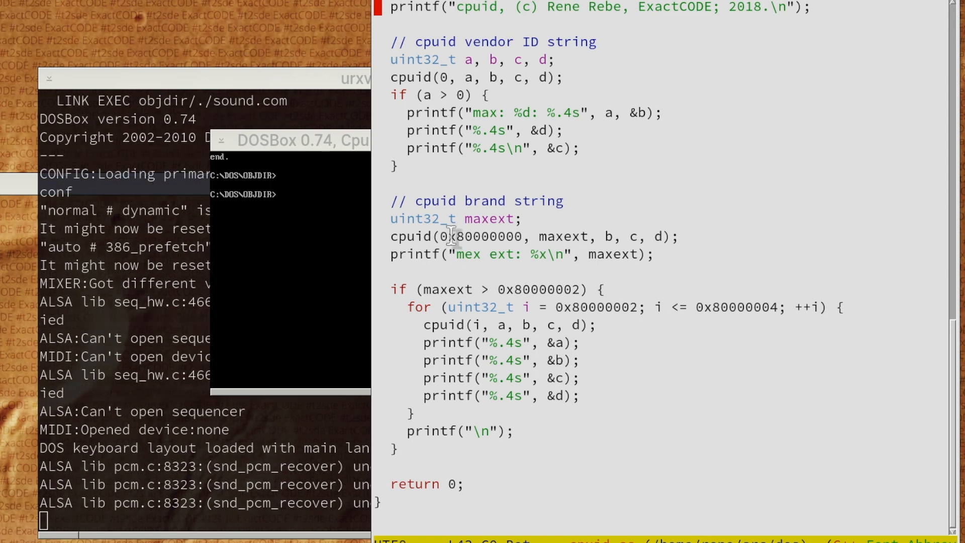
{"action": "mouse_move", "coordinate": [534, 331]}
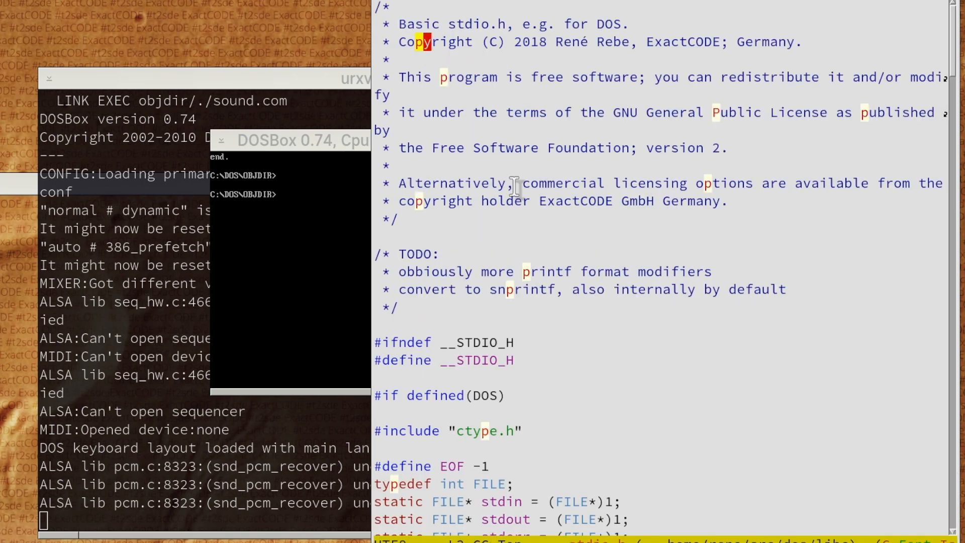
Scroll down through stdio.h to the vsprintf width and precision parsing code
{"action": "scroll", "scroll_direction": "down", "scroll_amount": 3}
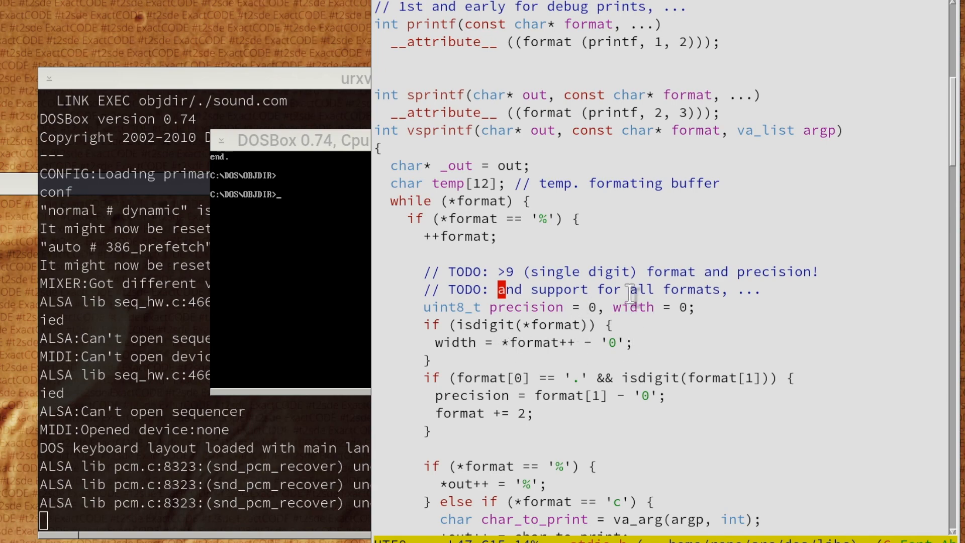
{"action": "scroll", "scroll_direction": "down", "scroll_amount": 3}
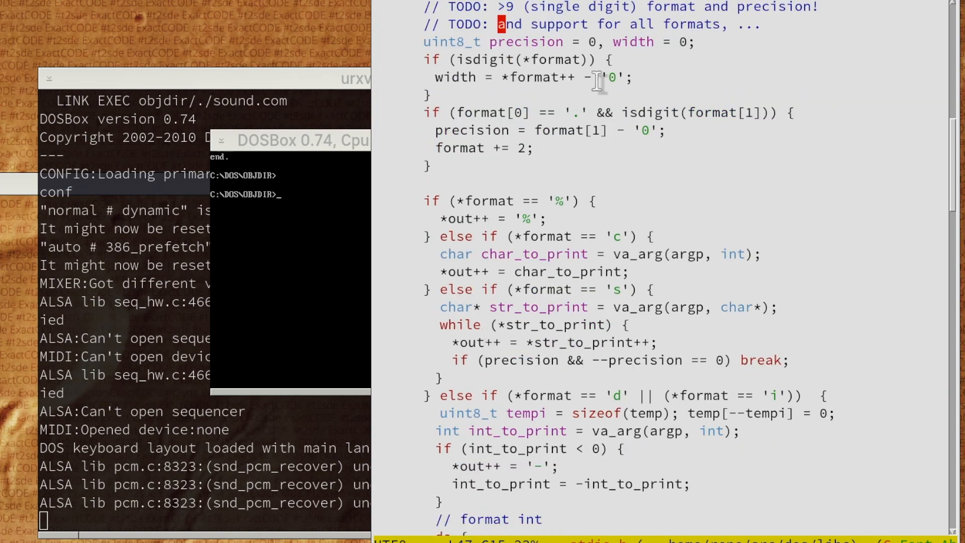
{"action": "scroll", "scroll_direction": "down", "scroll_amount": 3}
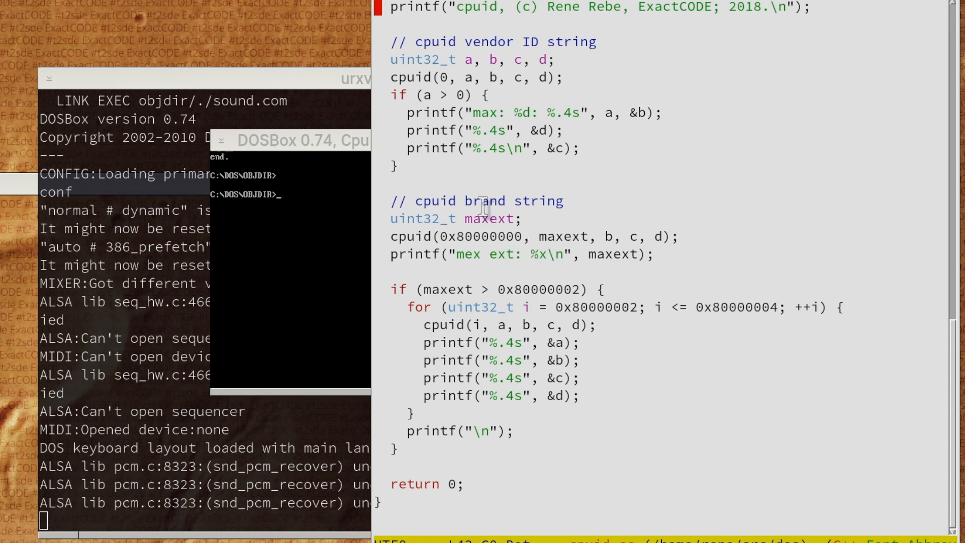
{"action": "mouse_move", "coordinate": [490, 174]}
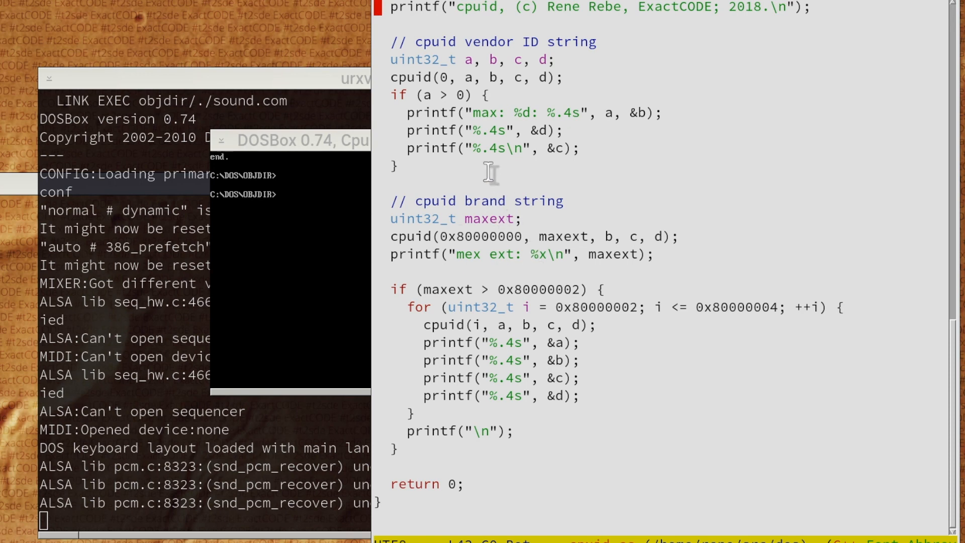